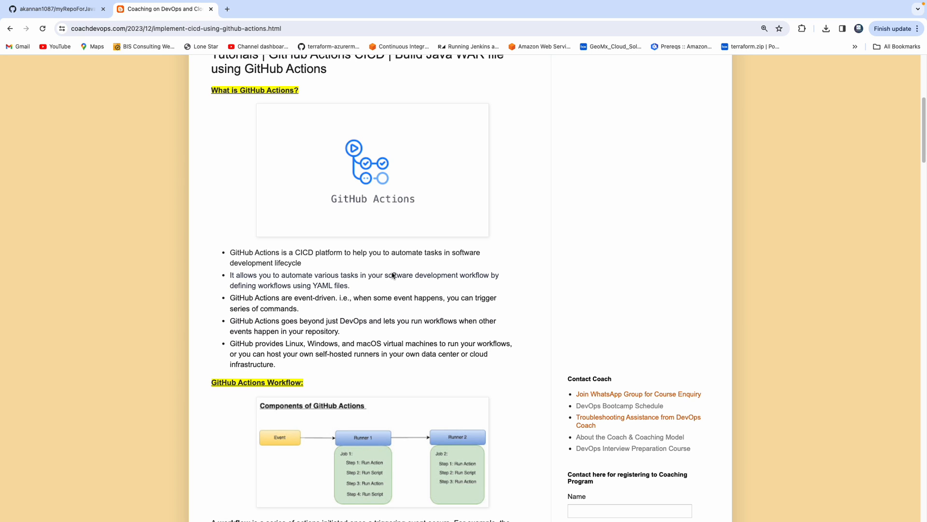
- Enlarge the Components of GitHub Actions diagram in the blog post
click(373, 452)
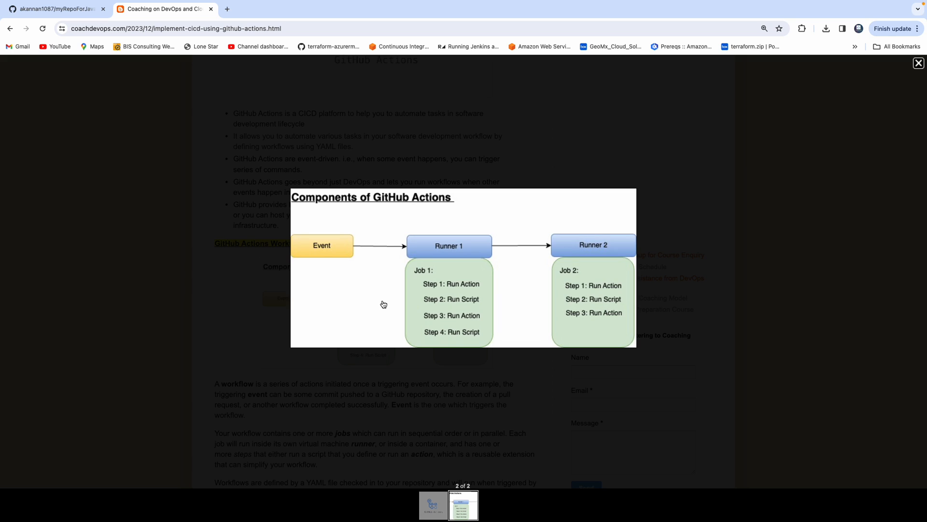
mouse_move(437, 220)
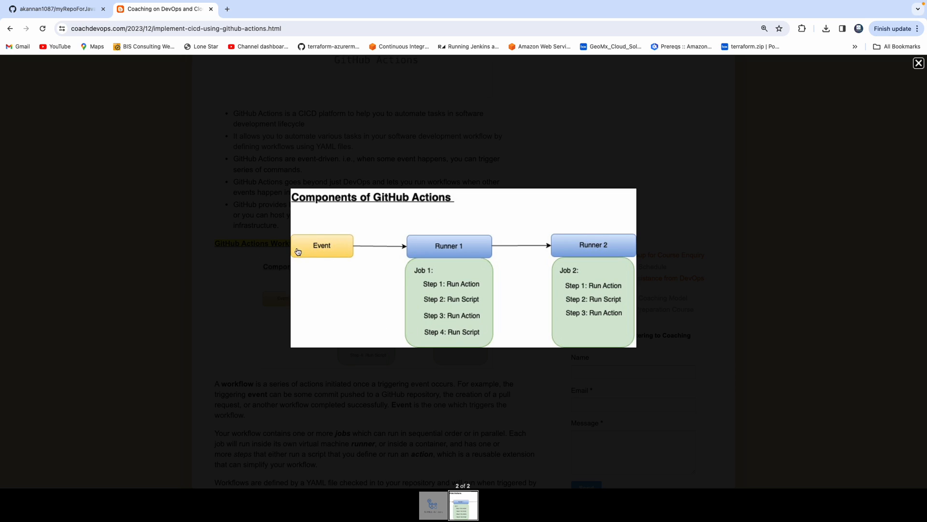
mouse_move(324, 251)
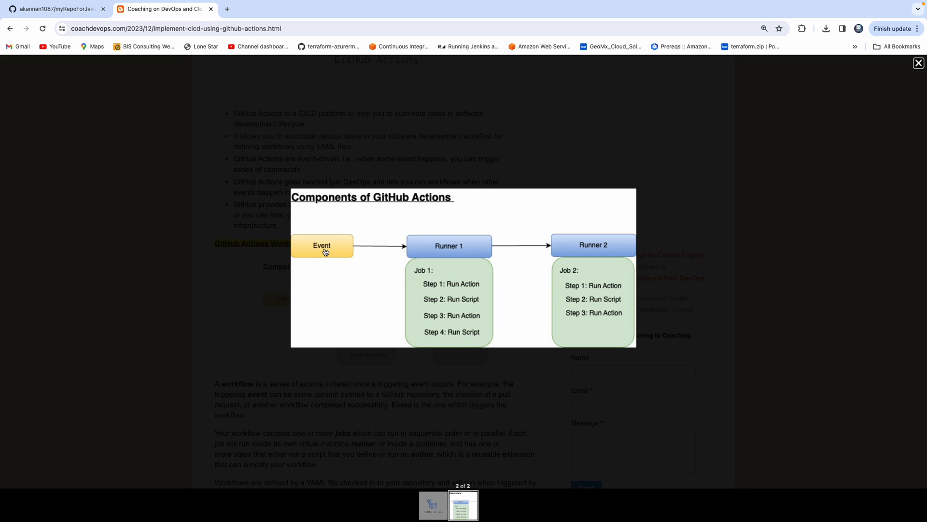
mouse_move(391, 301)
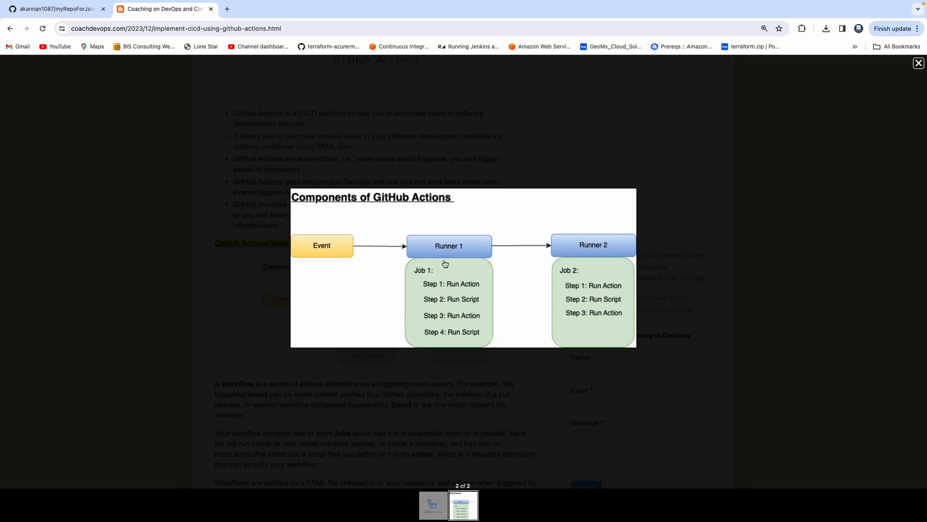
mouse_move(461, 272)
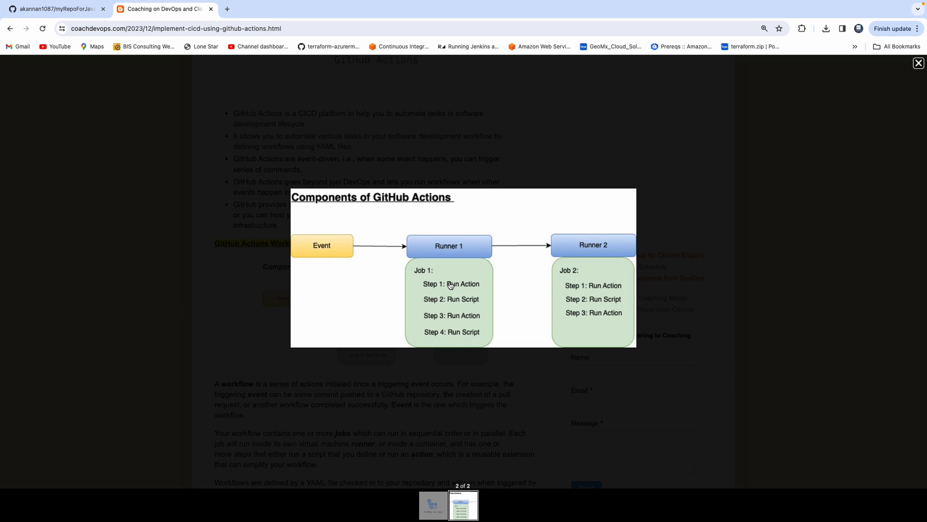
mouse_move(458, 291)
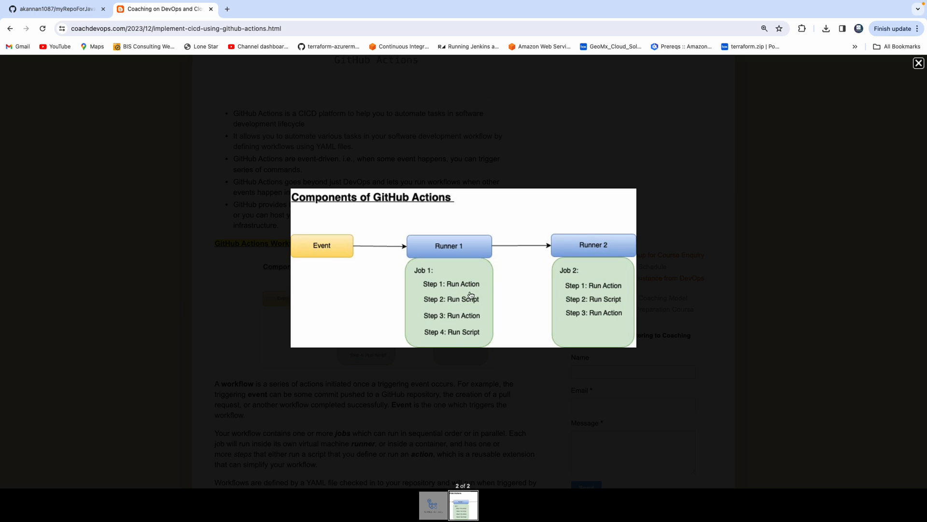
mouse_move(427, 285)
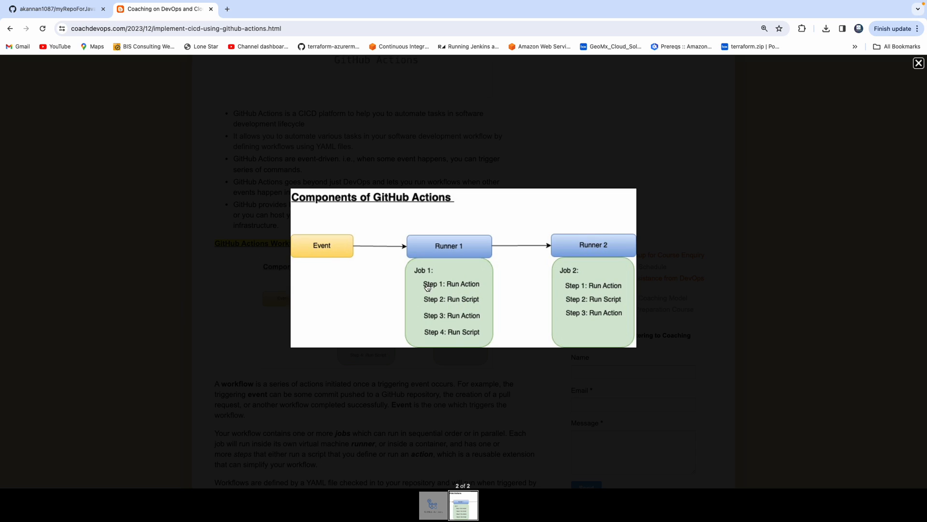
mouse_move(595, 267)
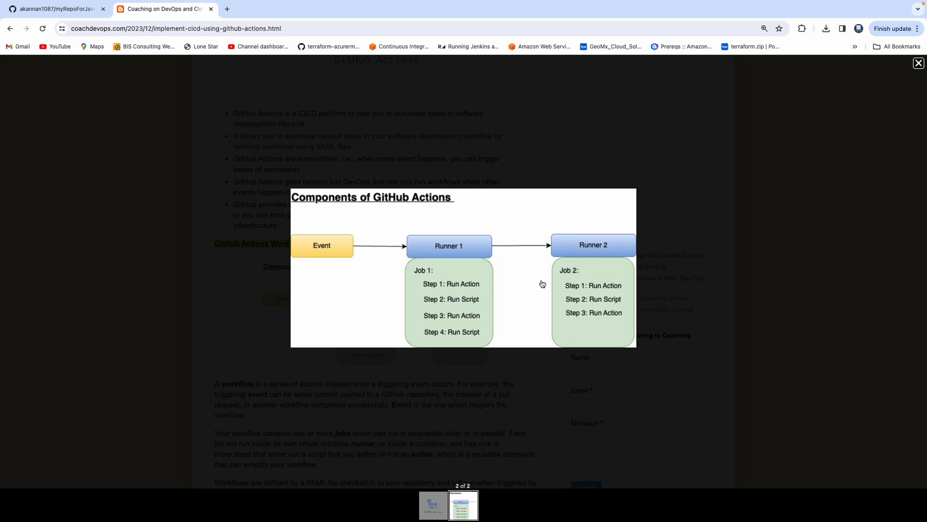
click(918, 63)
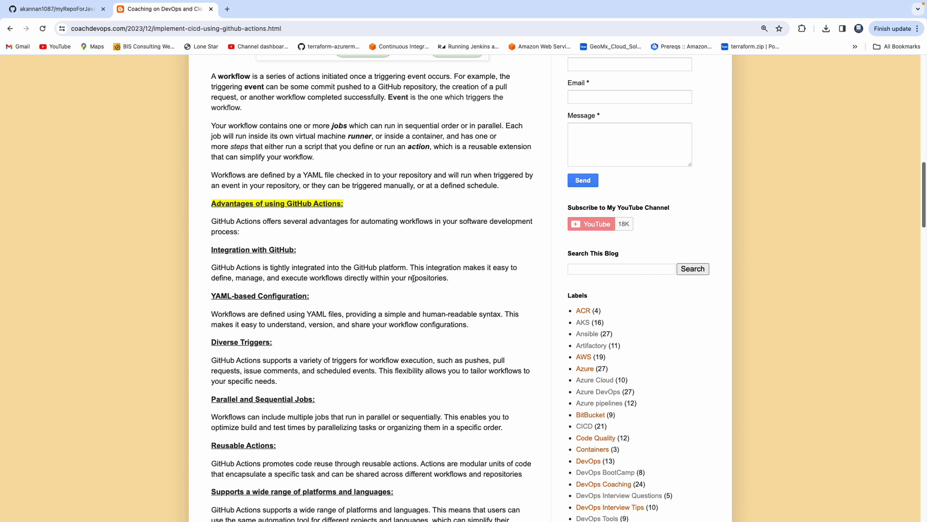
scroll(down, 3)
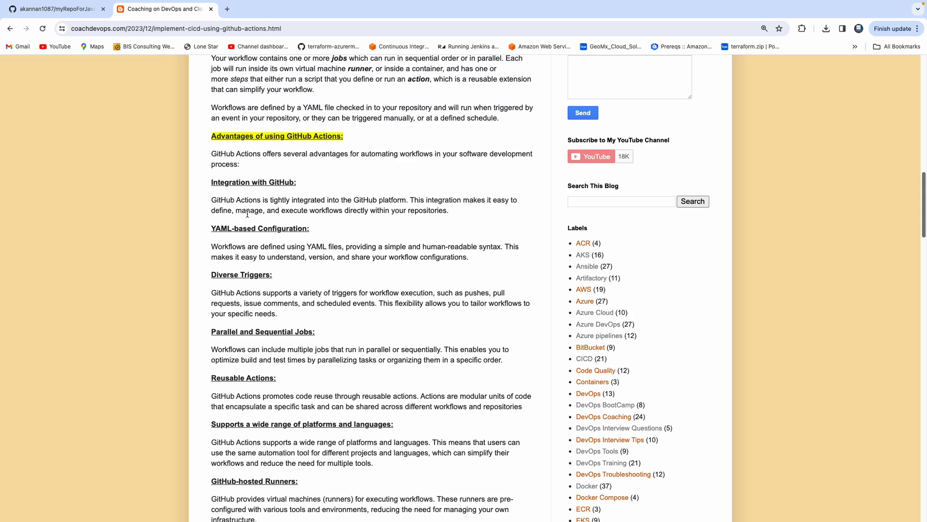
double_click(230, 228)
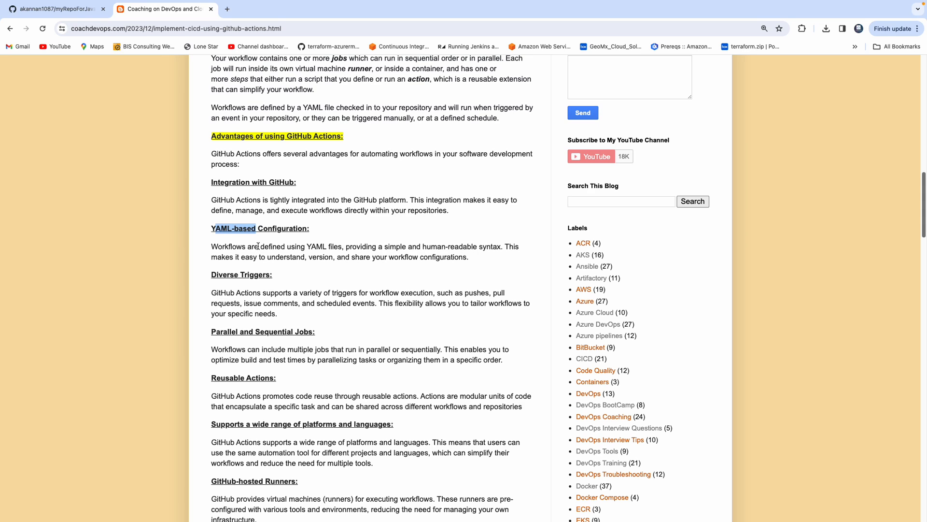
drag(259, 246, 321, 247)
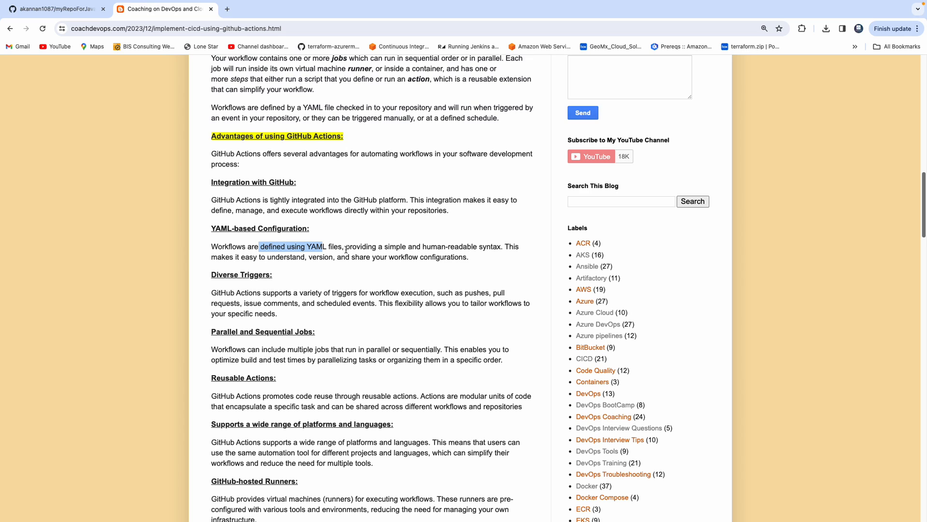
mouse_move(306, 226)
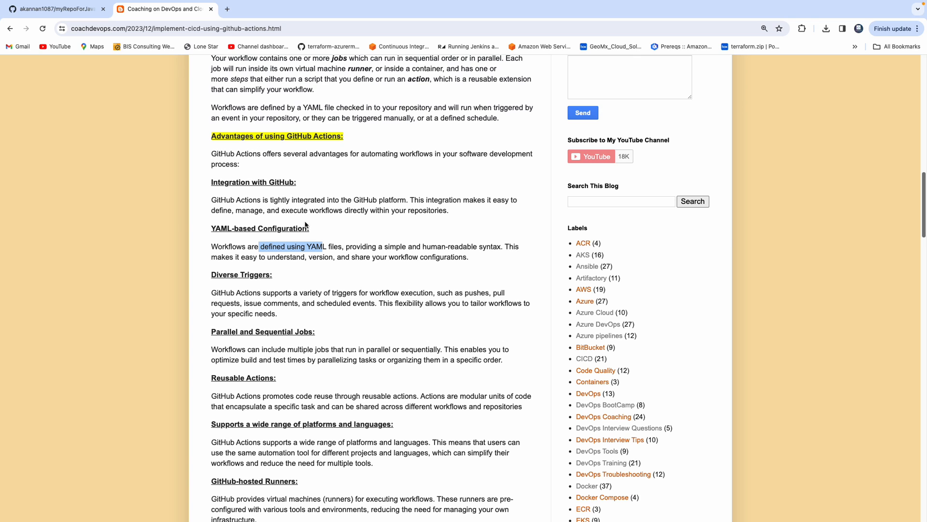
mouse_move(281, 254)
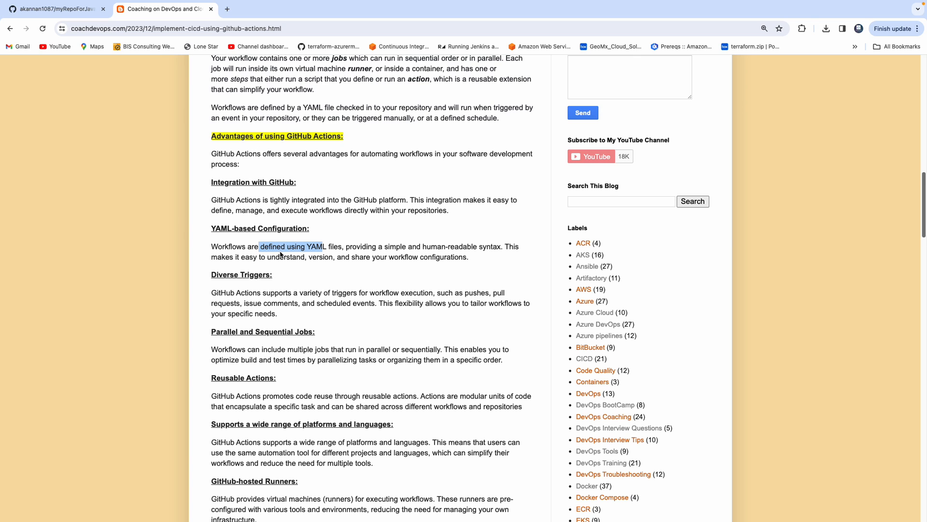
scroll(down, 3)
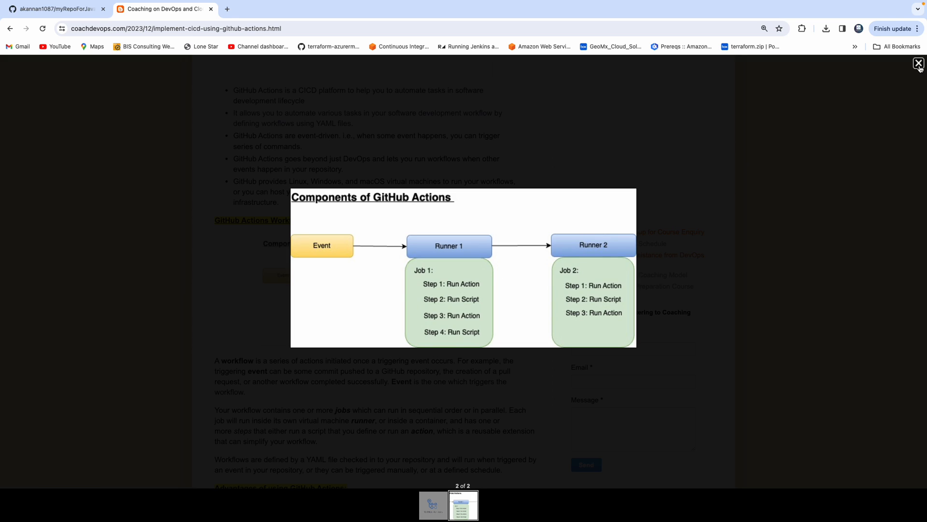
- Close the enlarged diagram and start a 'github actions market share' search in a new tab
click(918, 64)
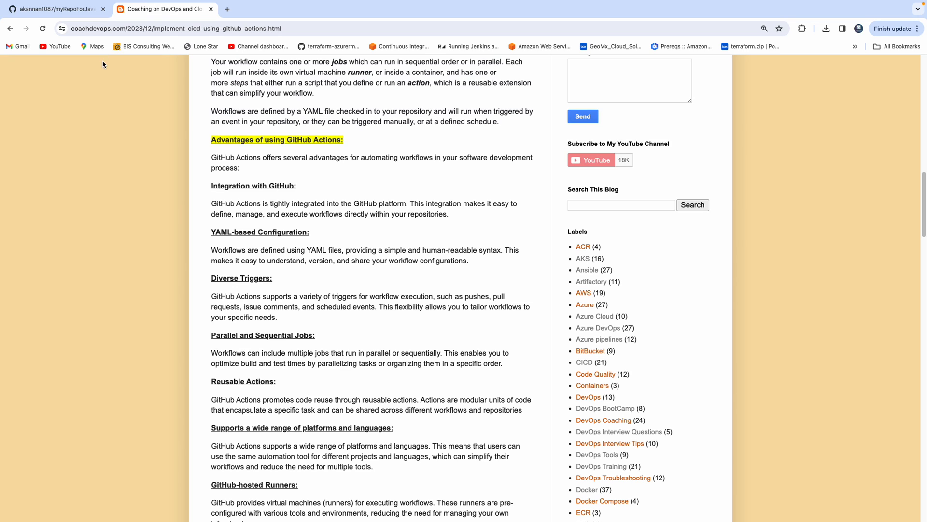
click(227, 9)
text(github actions market share)
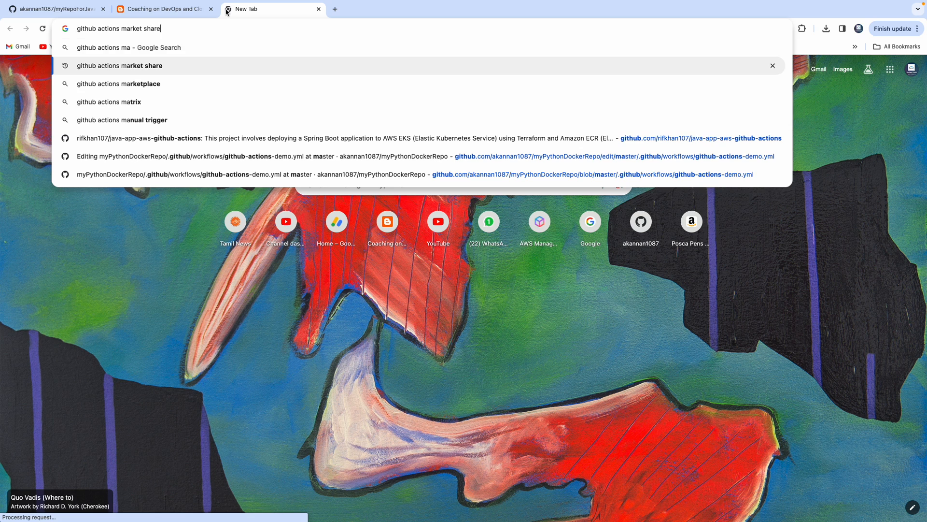
- Search for the GitHub Actions marketplace and browse the Marketplace Actions listing
click(118, 83)
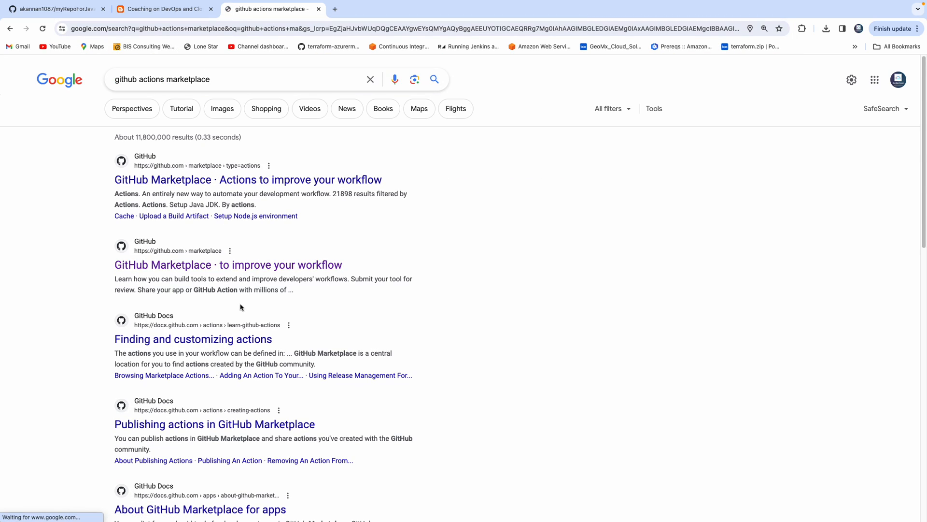
click(248, 180)
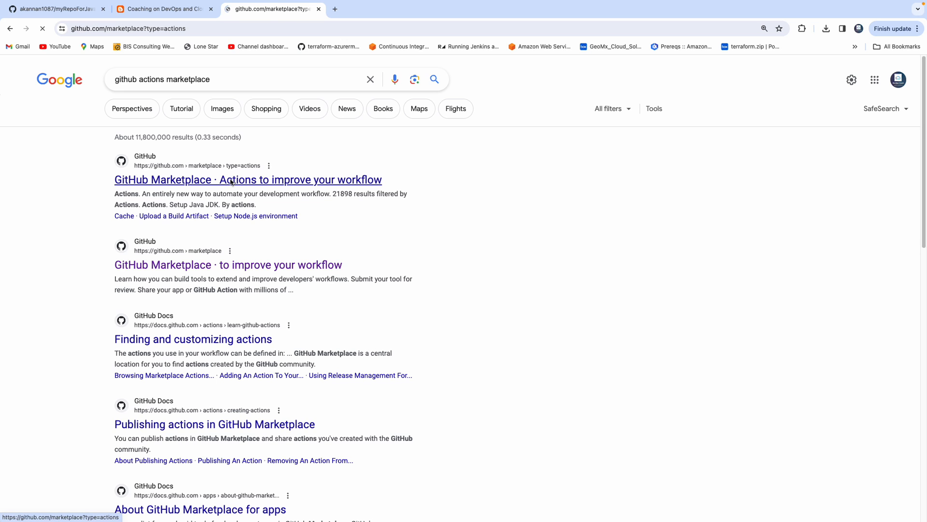
click(247, 180)
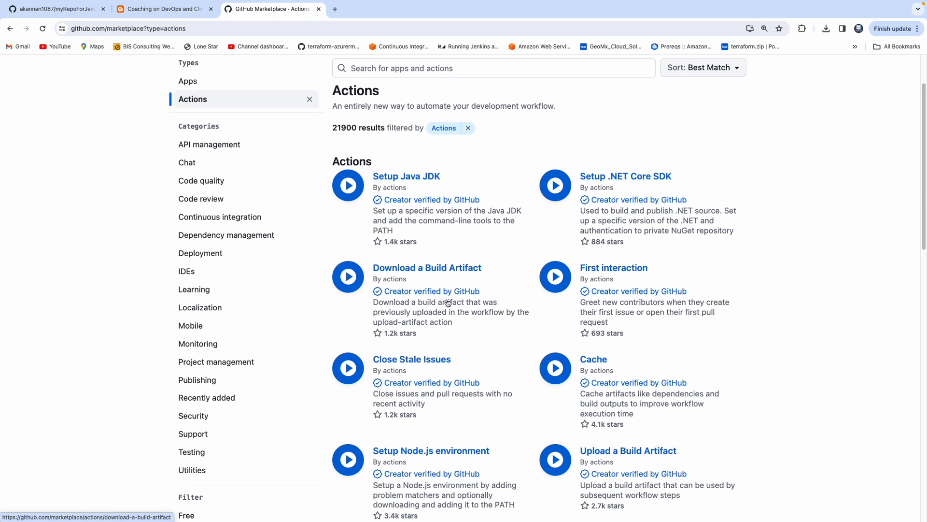
scroll(down, 3)
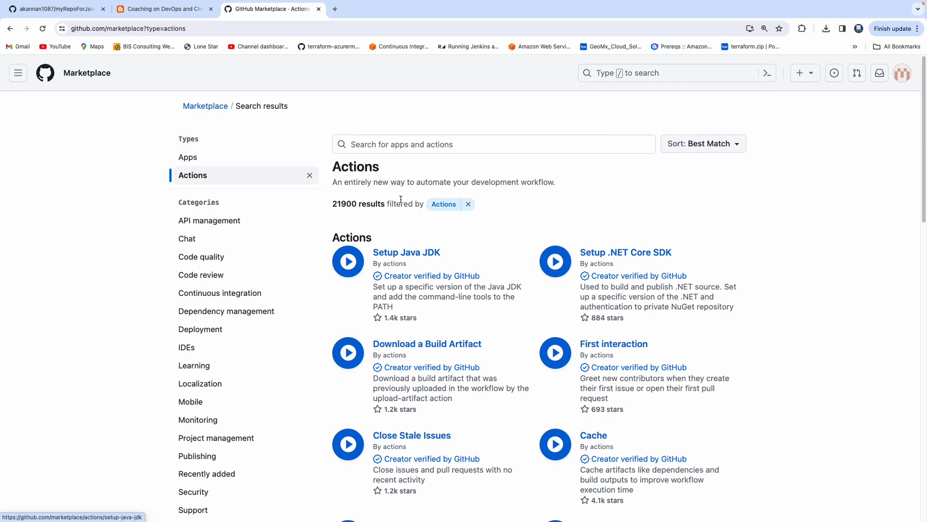
mouse_move(488, 265)
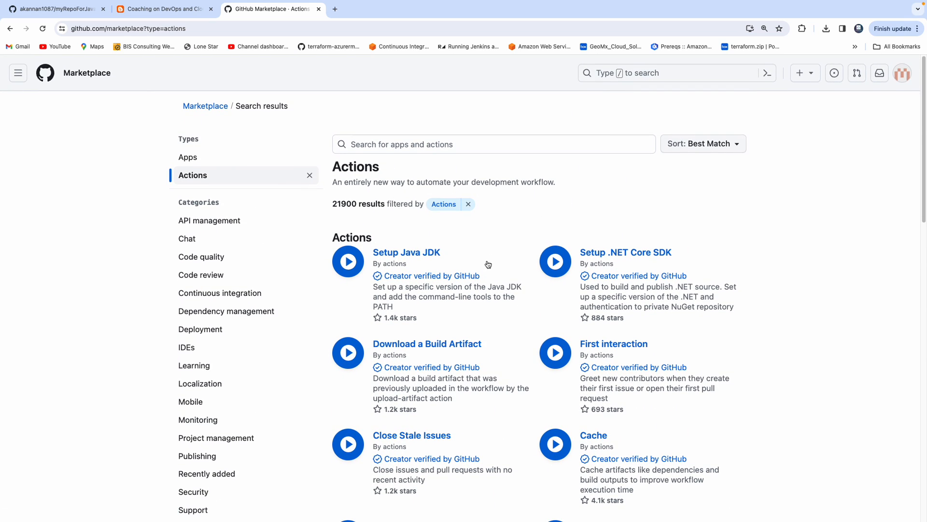
scroll(down, 3)
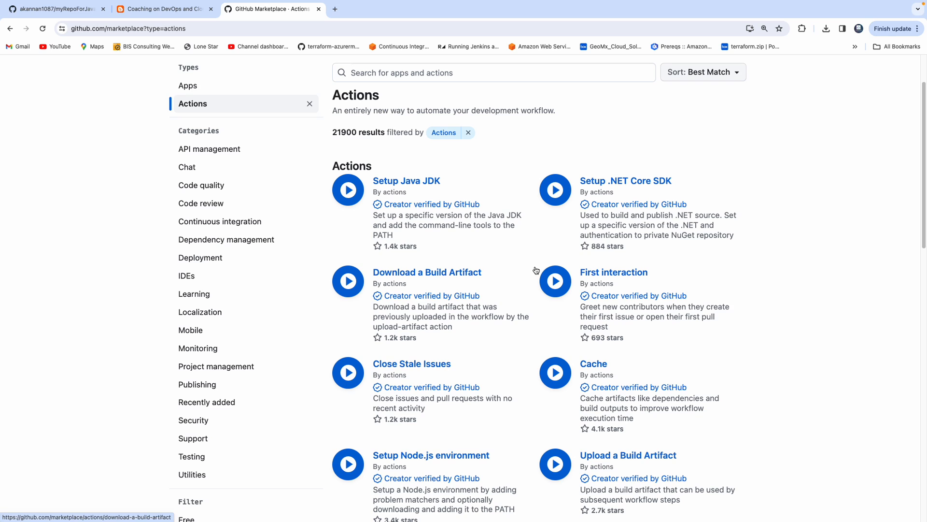
- View the Setup Java JDK action page down to its supported Java distributions
click(406, 180)
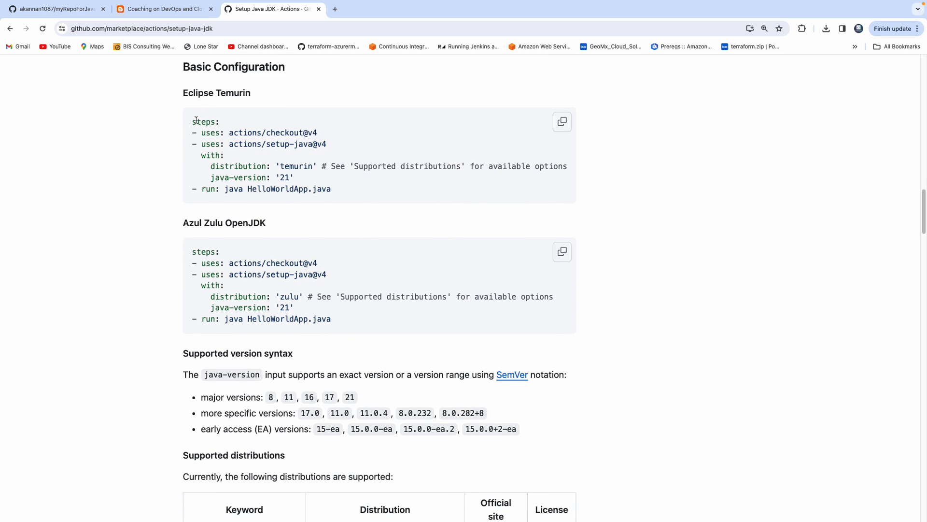
scroll(down, 3)
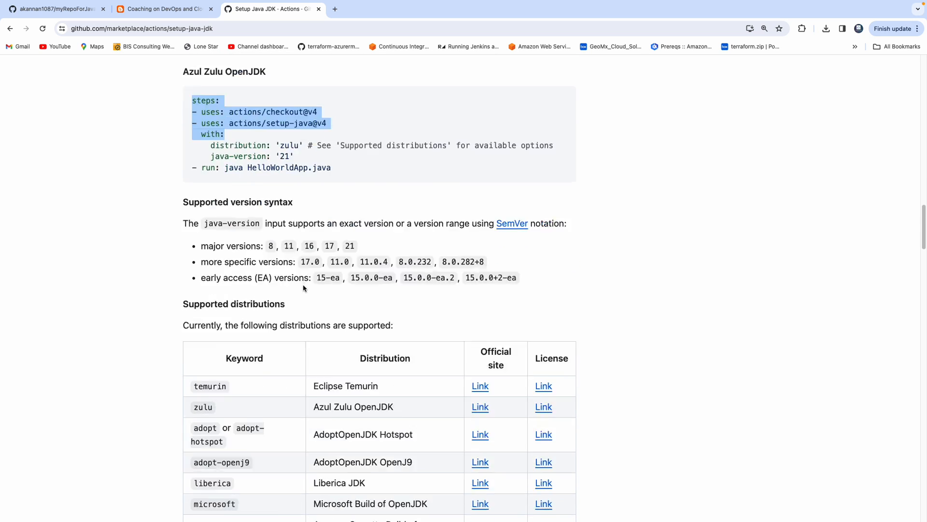
scroll(down, 3)
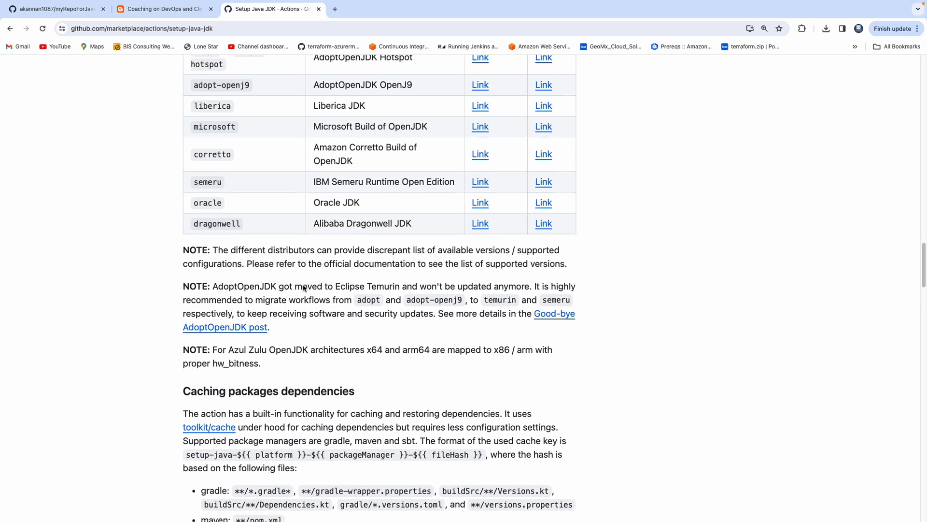
click(159, 9)
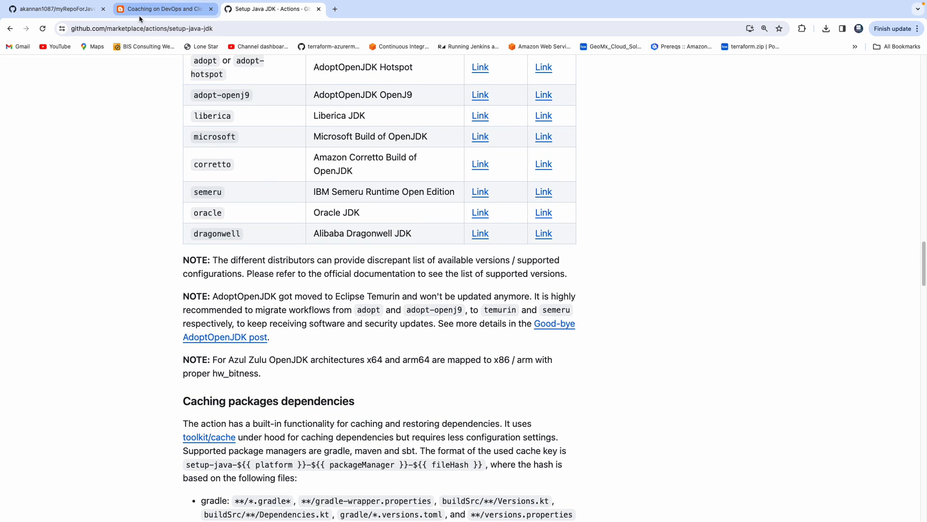
- Return to the coachdevops.com post and read through its GitHub Actions advantages list
click(160, 9)
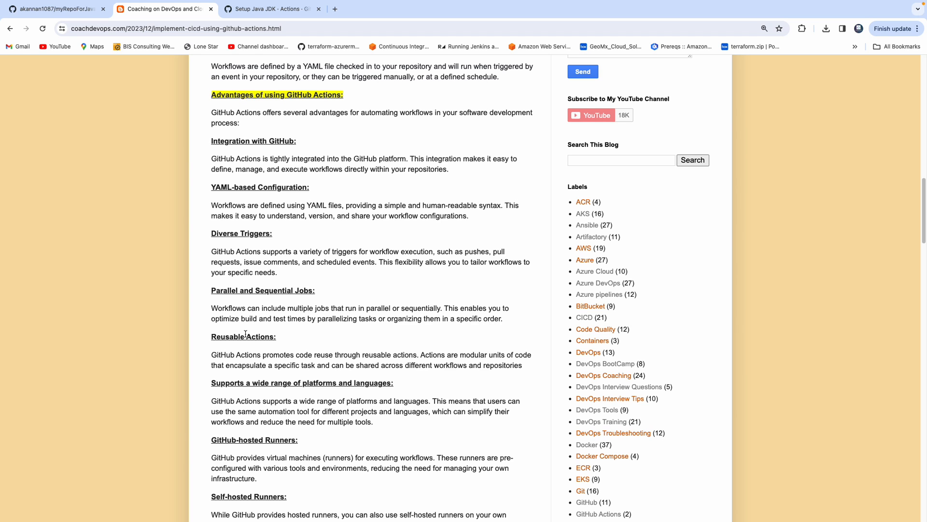
scroll(down, 3)
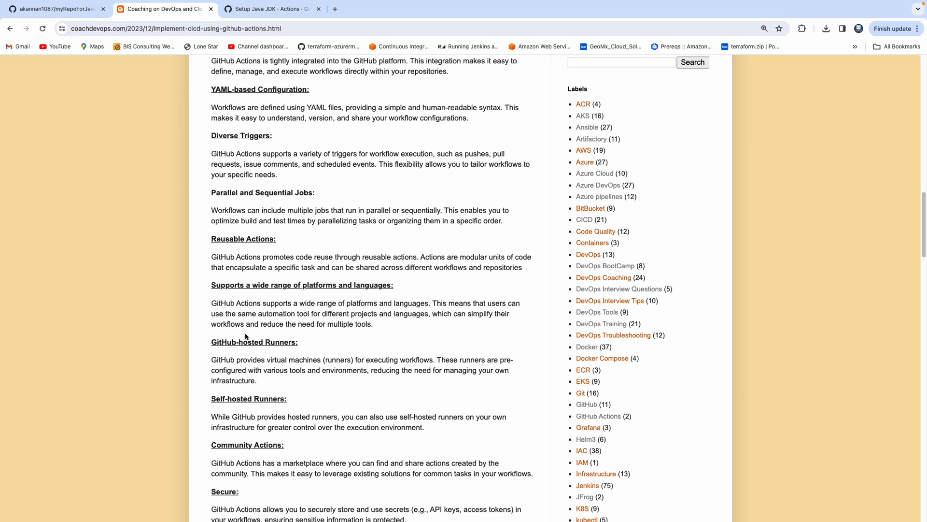
scroll(down, 3)
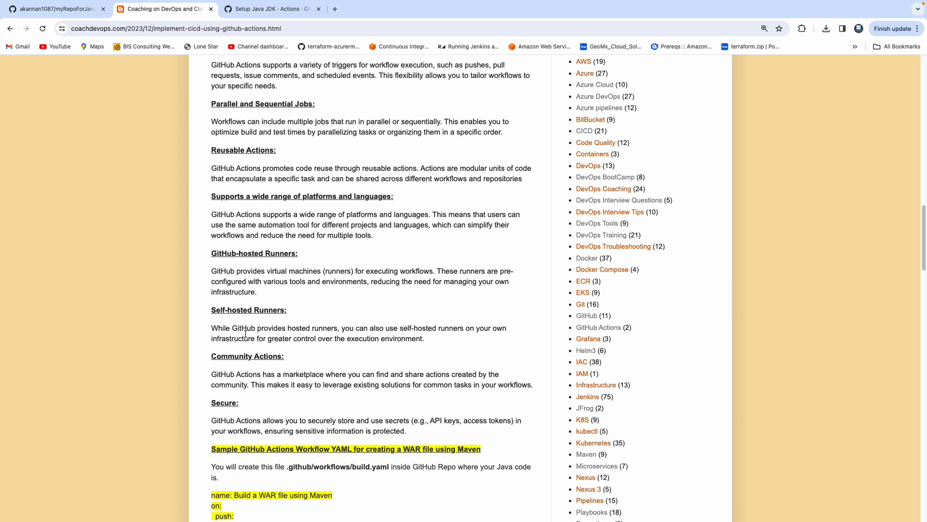
scroll(down, 3)
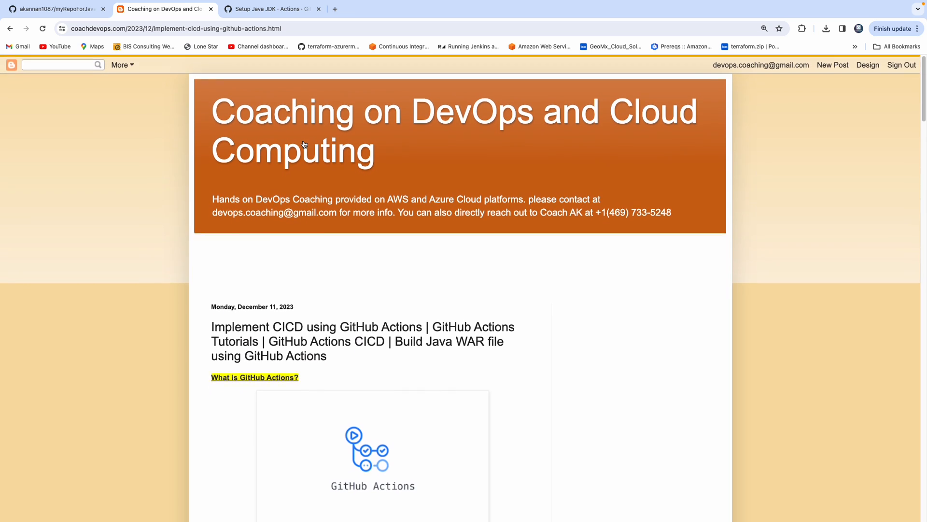
- Check myRepoForJavaApp's 13 successful workflow runs, then return to its Code view
click(56, 9)
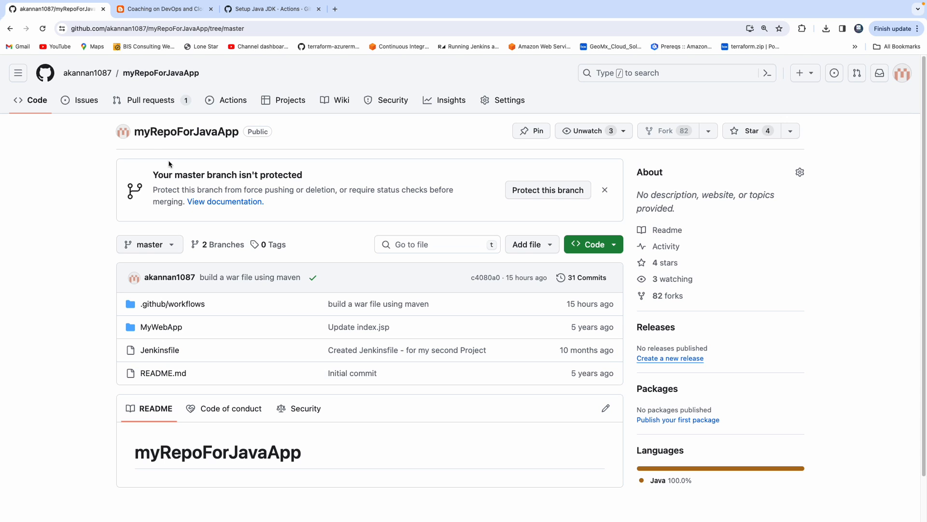
mouse_move(161, 73)
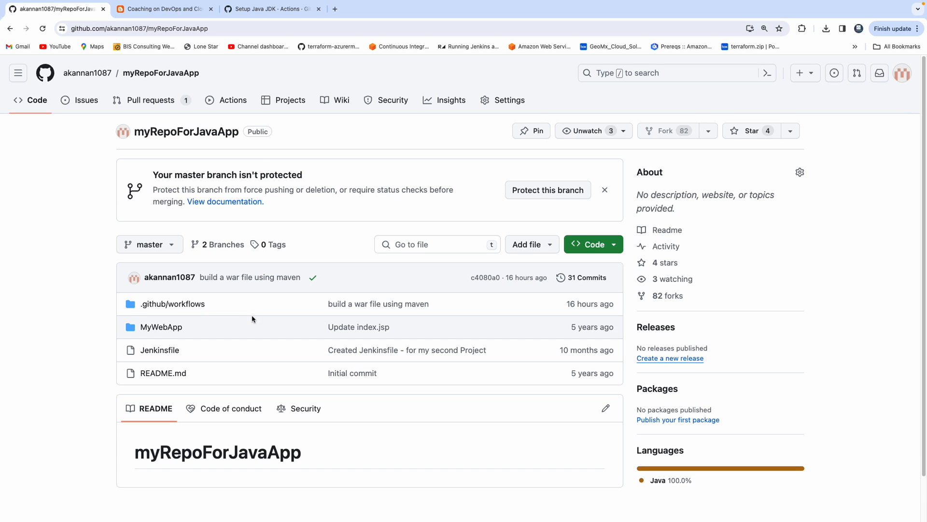
mouse_move(232, 103)
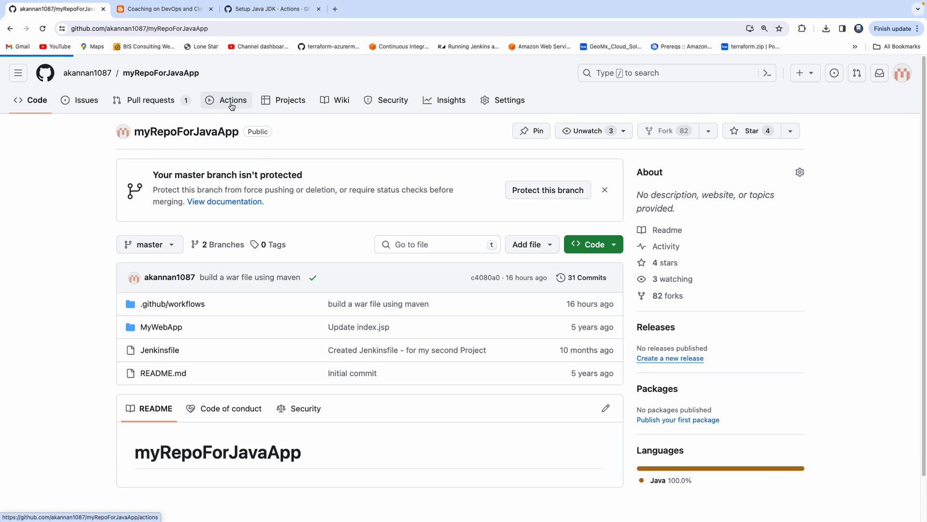
click(231, 99)
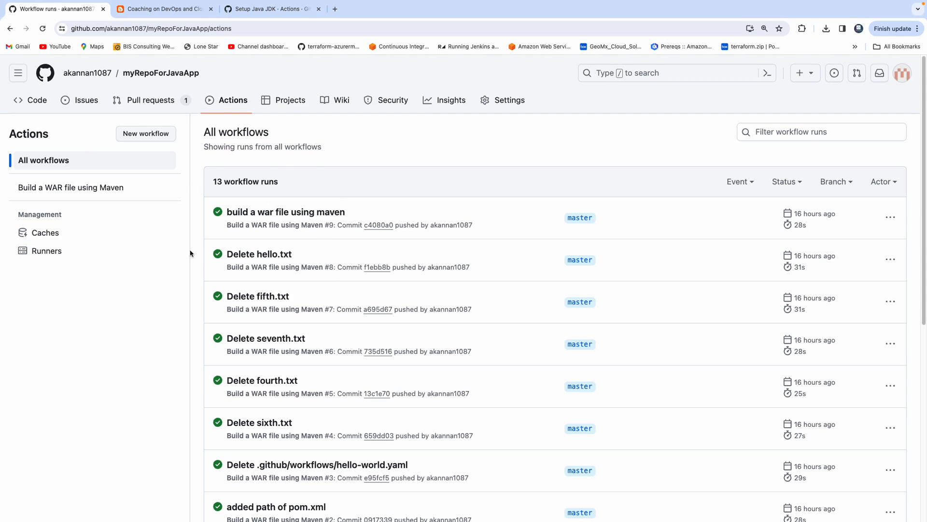
mouse_move(366, 354)
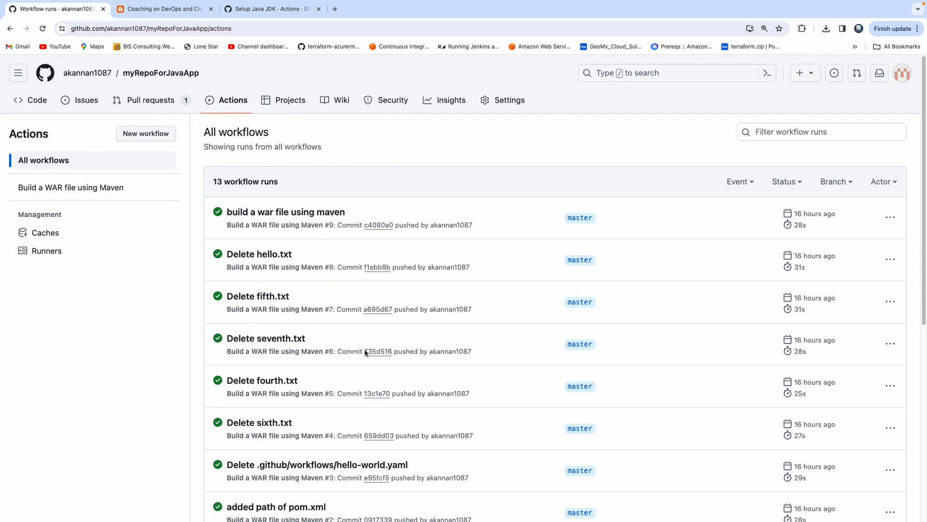
mouse_move(37, 100)
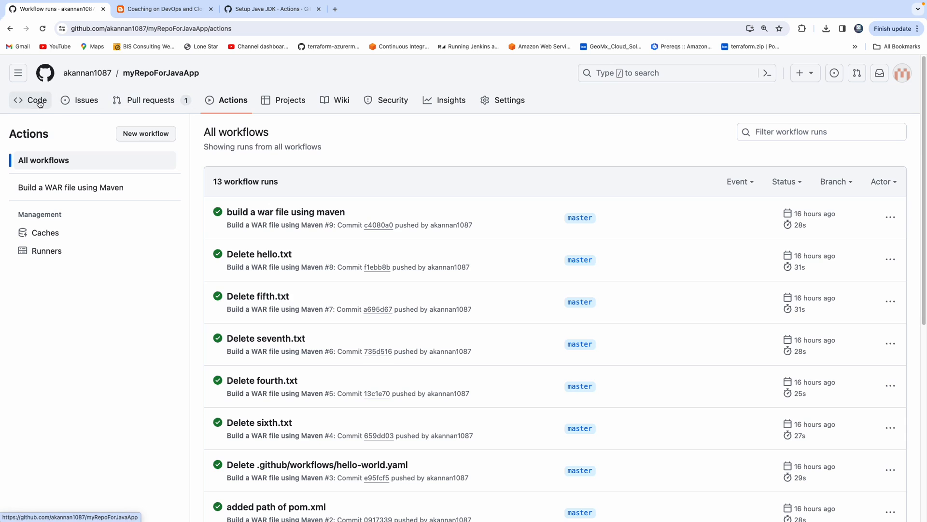
click(30, 100)
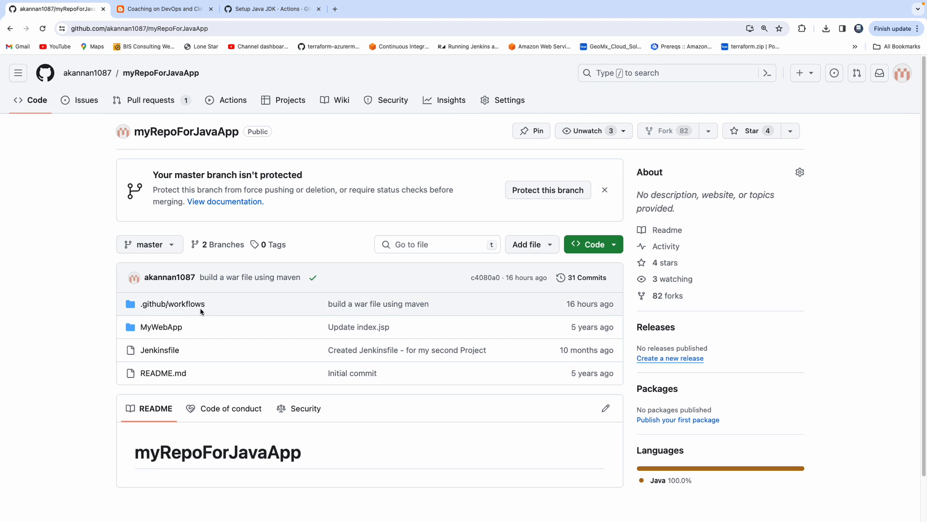
- Show build.yaml in .github/workflows and highlight the whole workflow definition
click(172, 303)
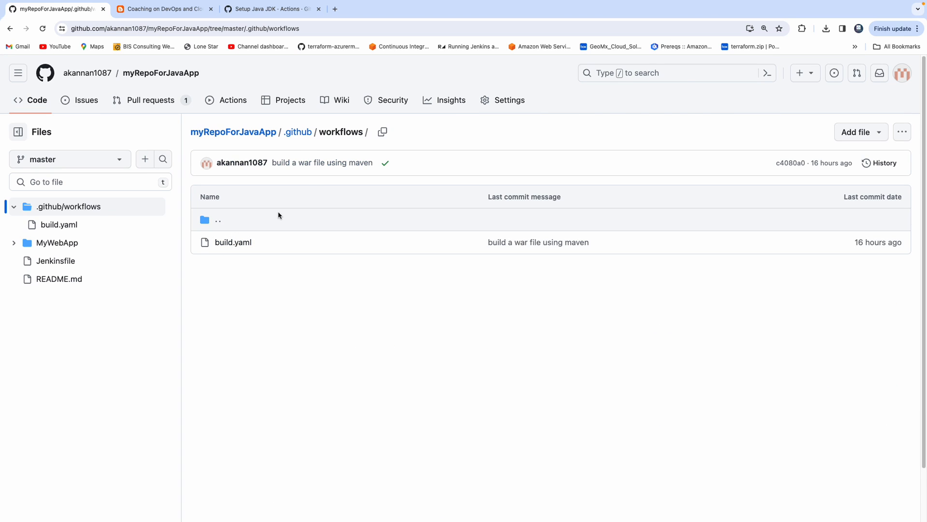
mouse_move(232, 241)
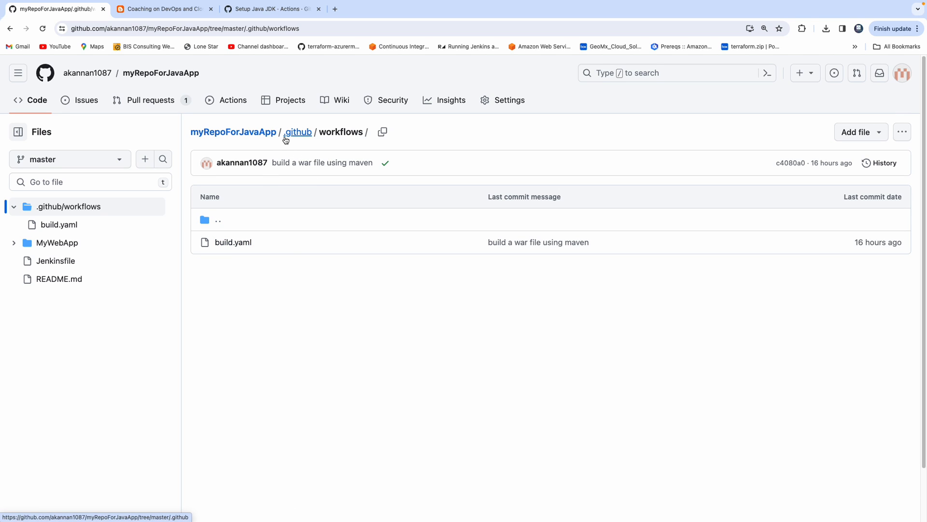
mouse_move(283, 159)
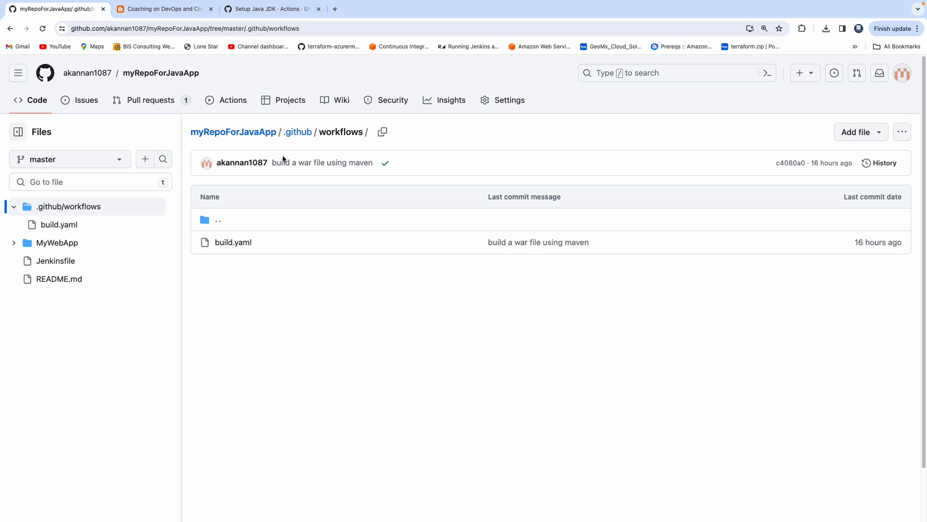
mouse_move(315, 144)
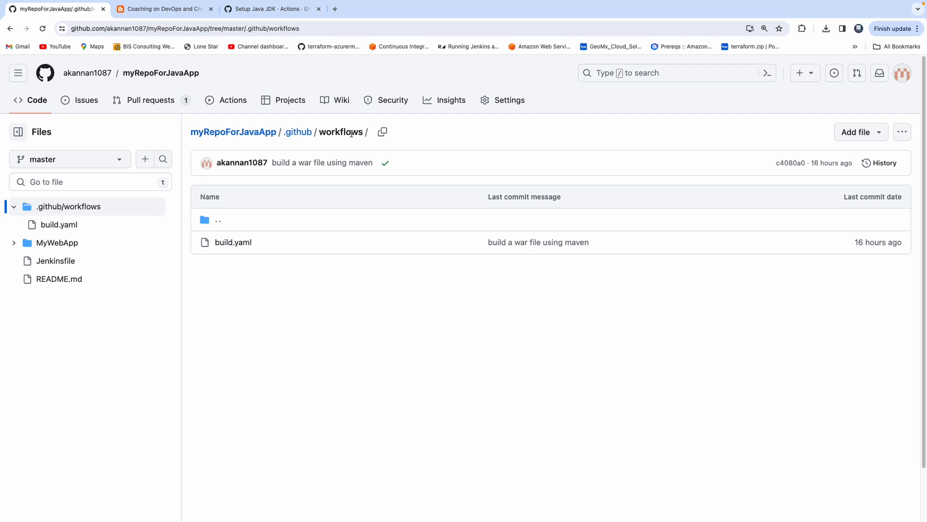
click(233, 241)
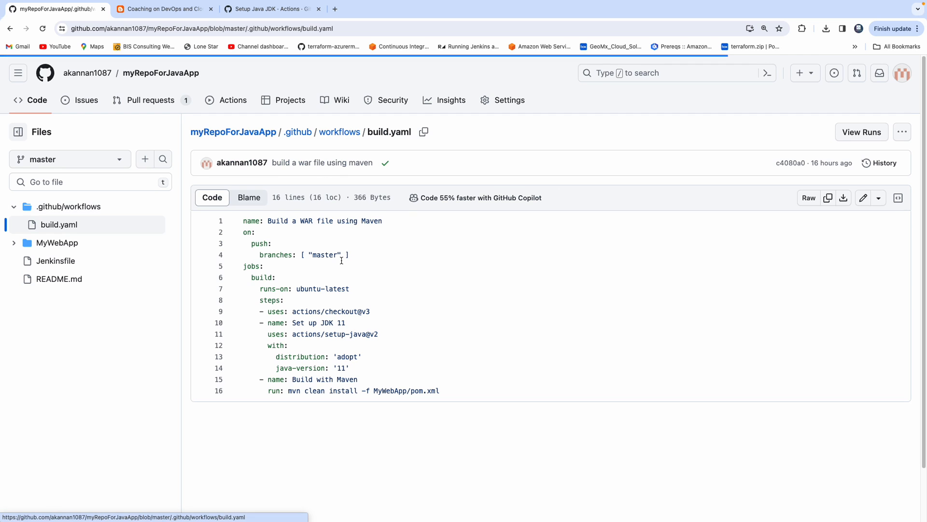
drag(245, 220, 370, 311)
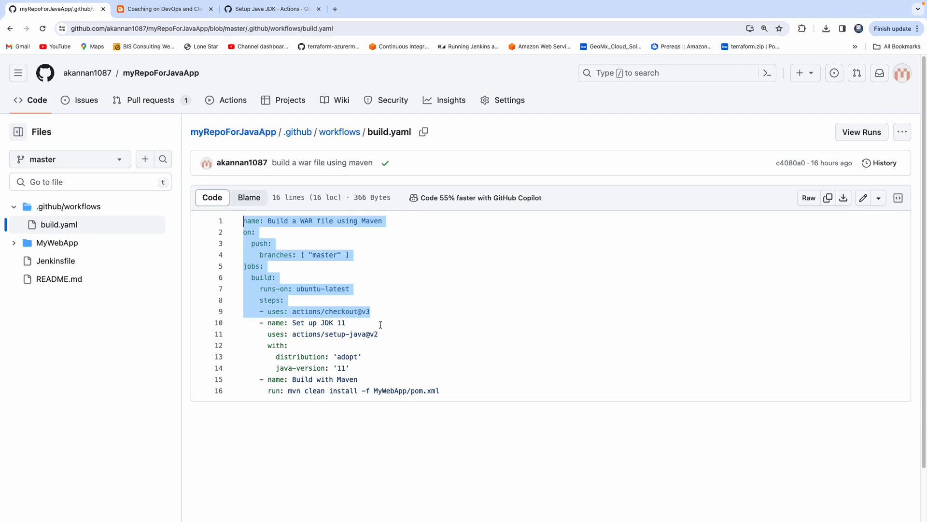
drag(381, 325, 423, 390)
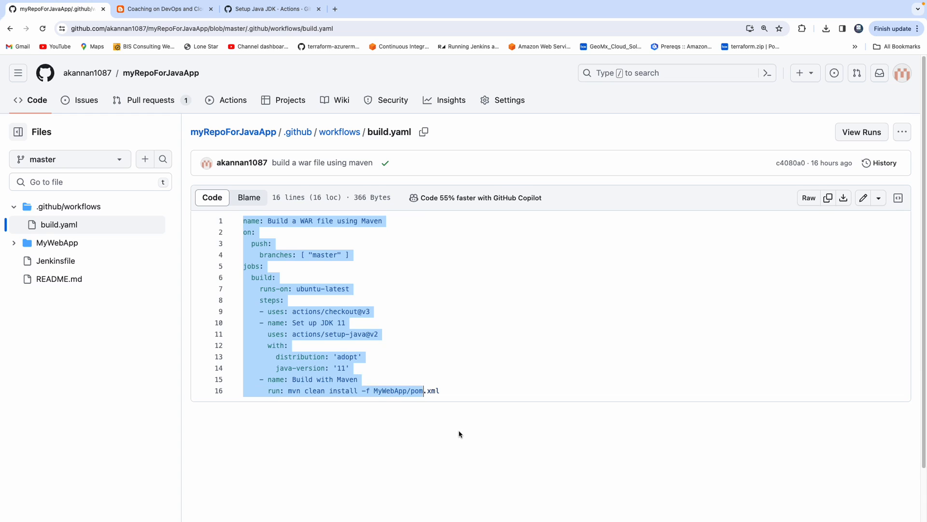
click(311, 245)
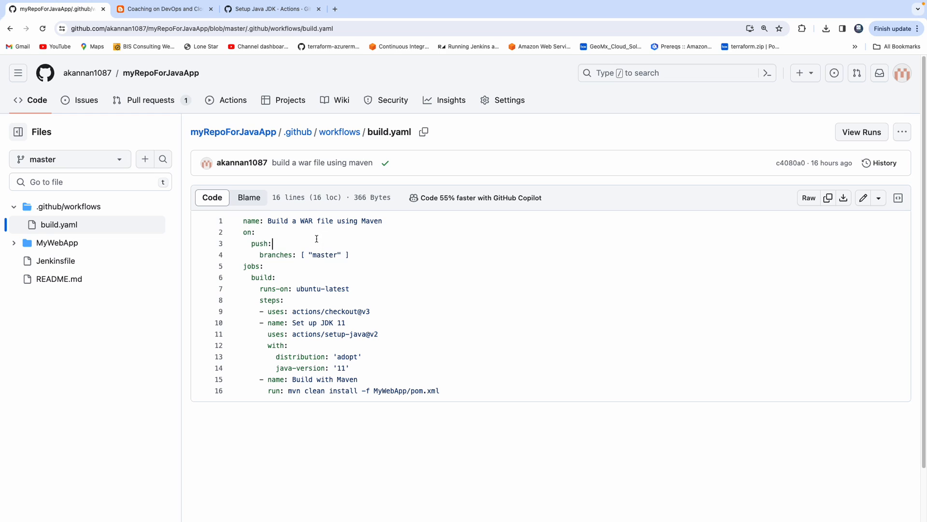
- Highlight the push trigger on master and look up references to the ubuntu-latest runner
double_click(259, 244)
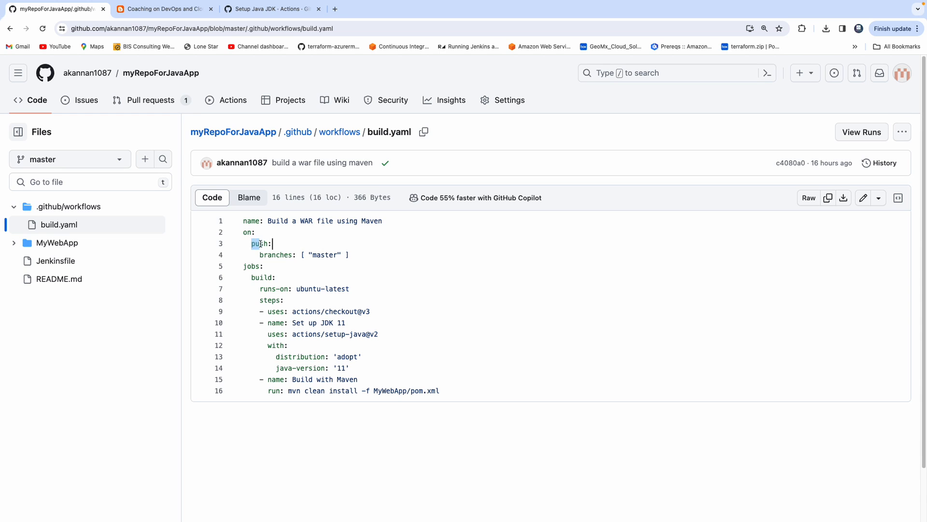
double_click(260, 243)
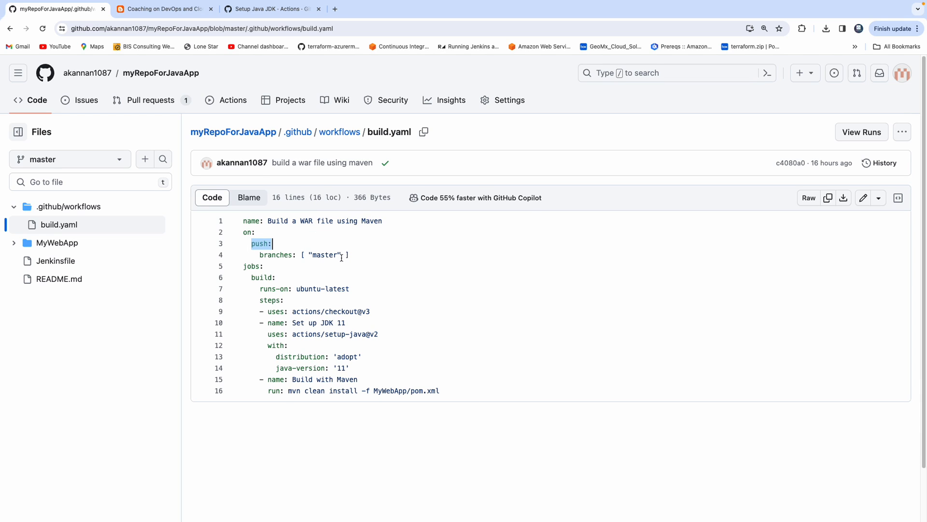
double_click(325, 254)
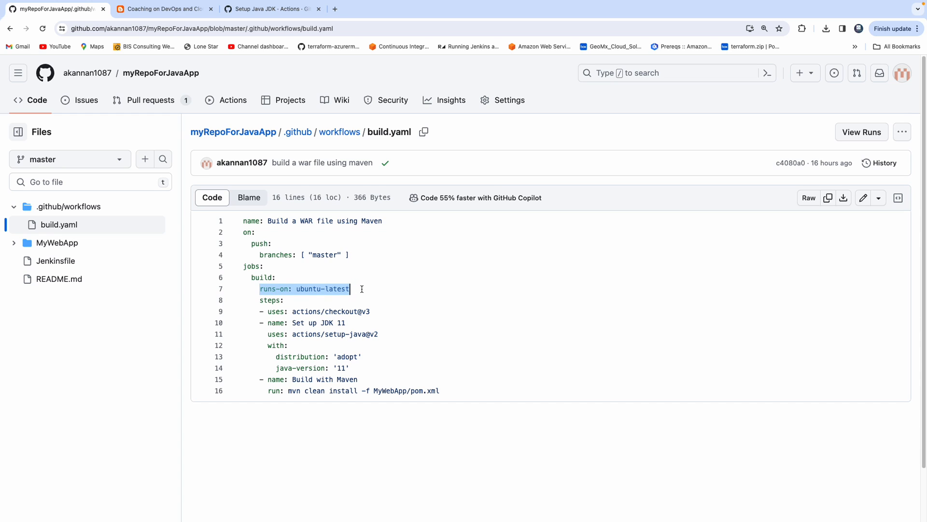
click(323, 289)
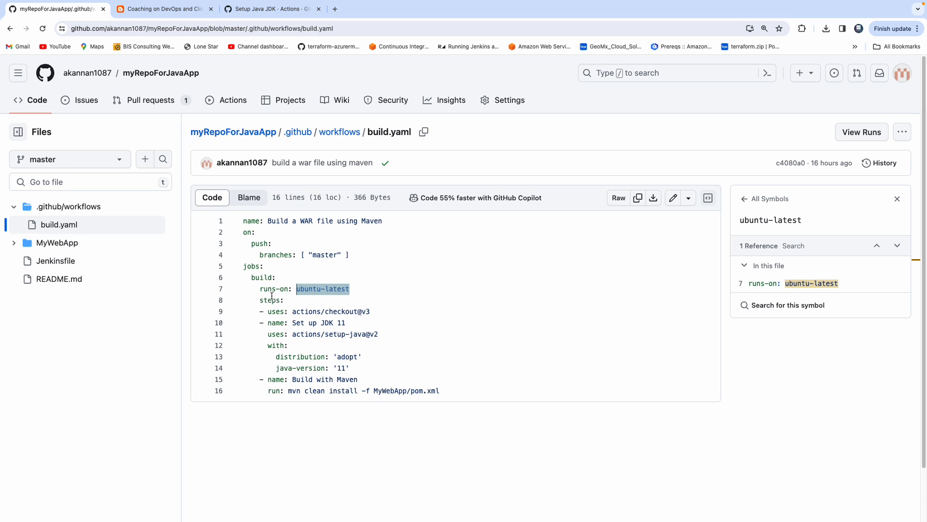
mouse_move(366, 315)
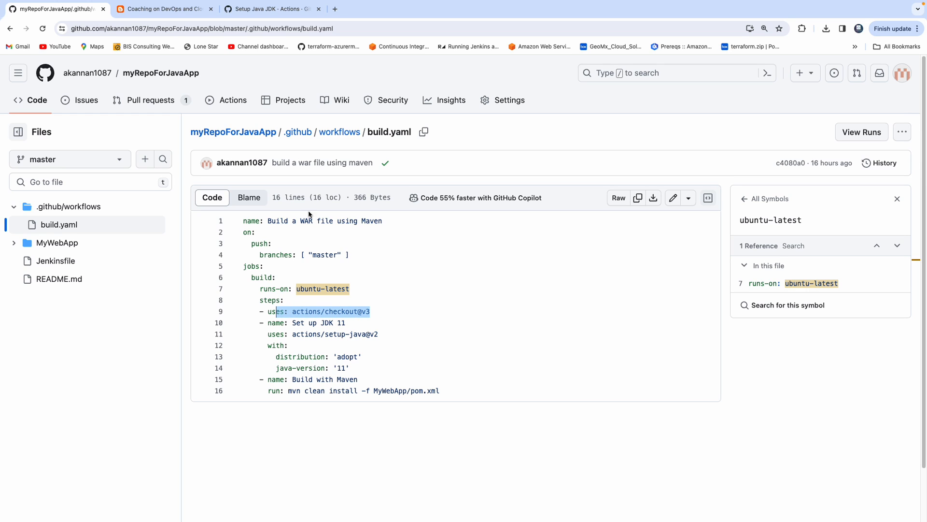
mouse_move(233, 133)
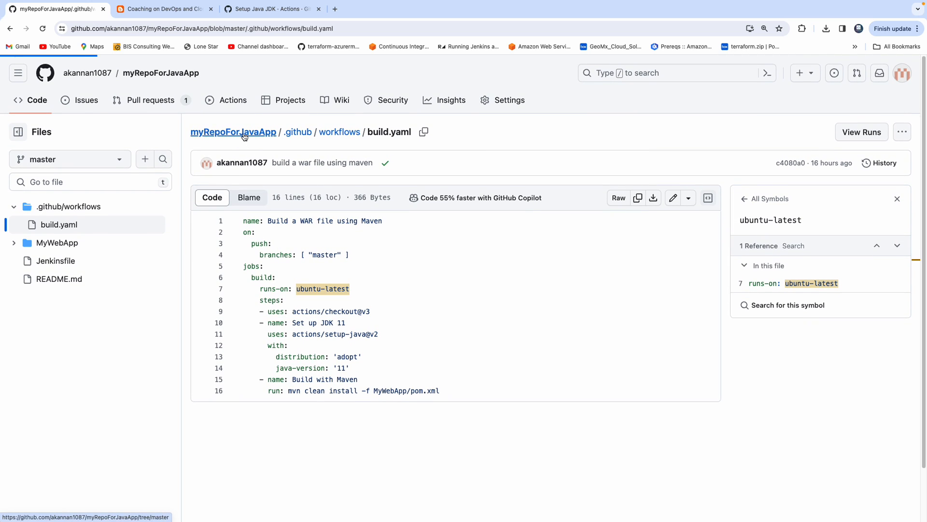
- Reopen build.yaml and look up references to the actions/checkout@v3 step
click(232, 132)
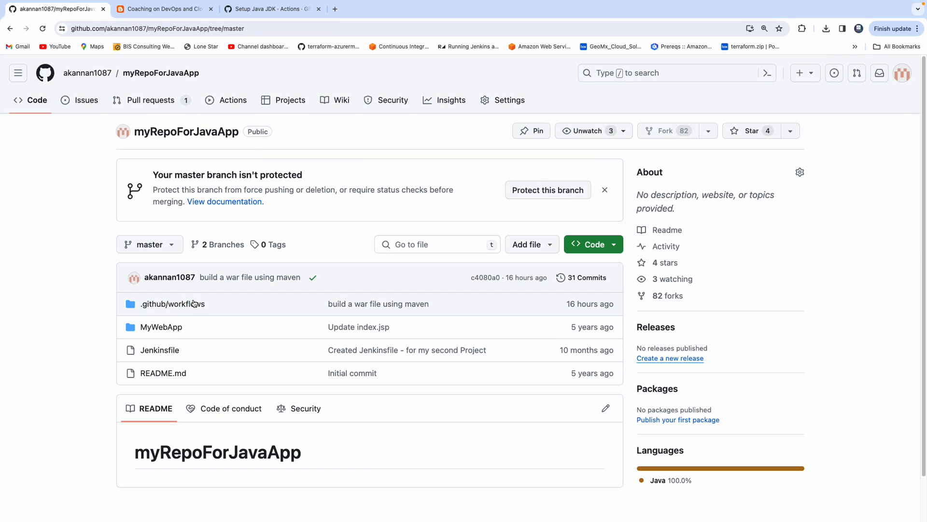
click(172, 304)
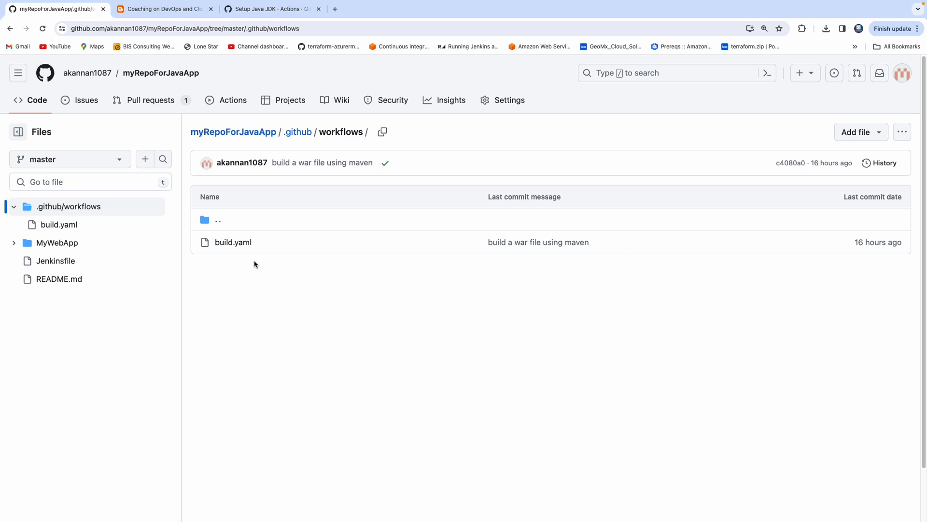
click(233, 241)
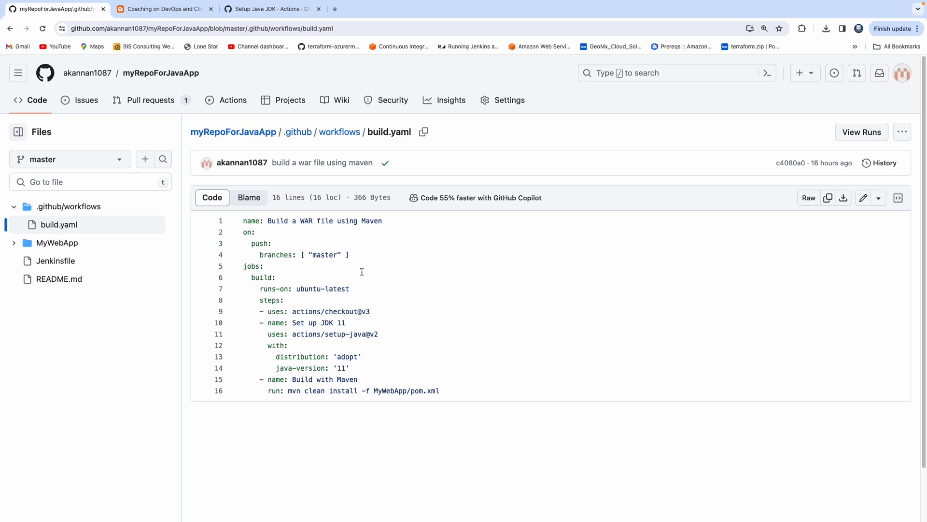
click(330, 311)
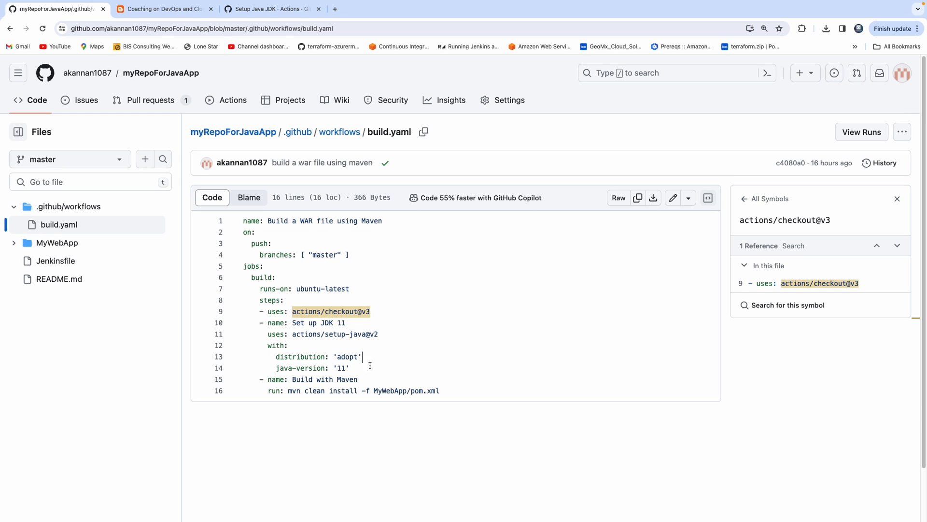
- Highlight the JDK distribution setting and Maven build command, then return to .github/workflows
double_click(296, 379)
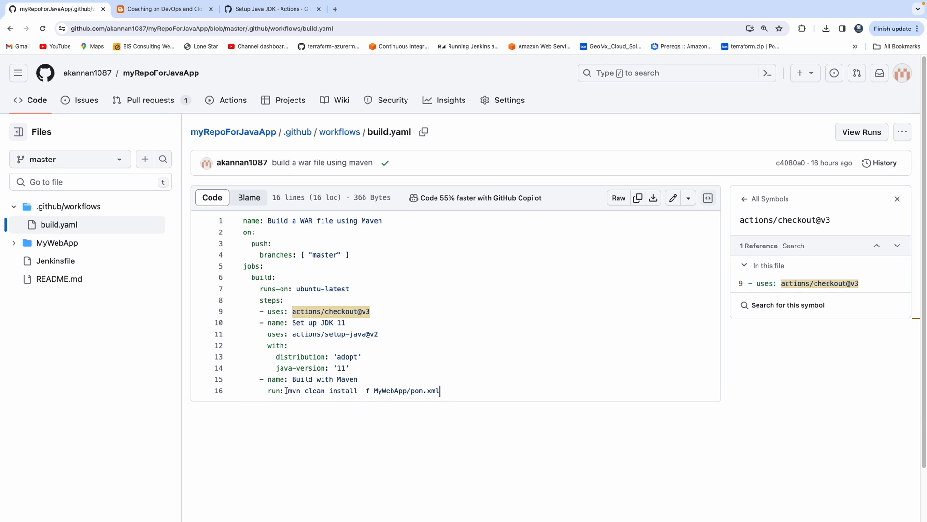
drag(286, 390, 434, 390)
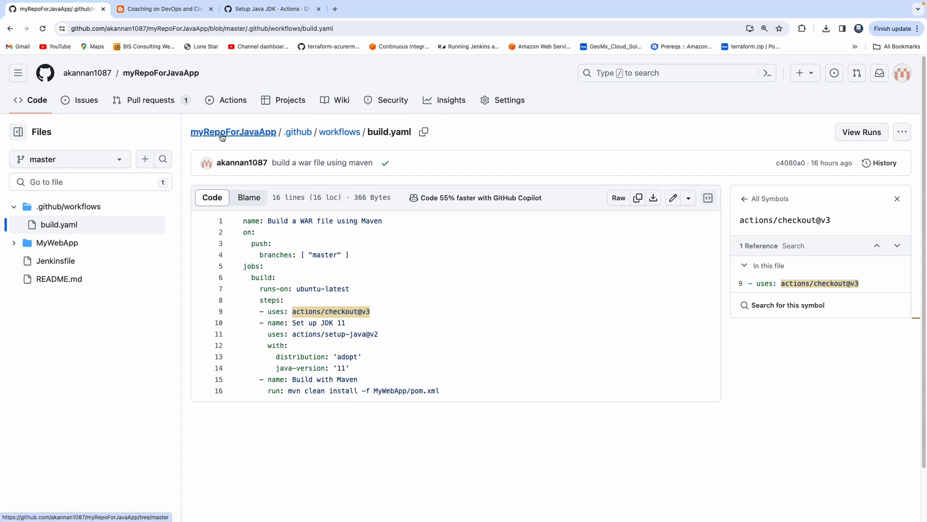
click(232, 132)
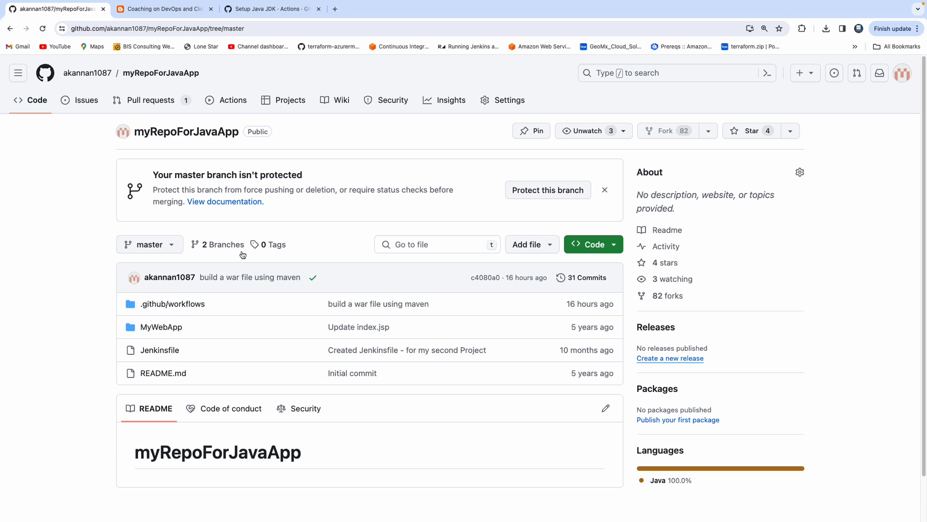
mouse_move(172, 303)
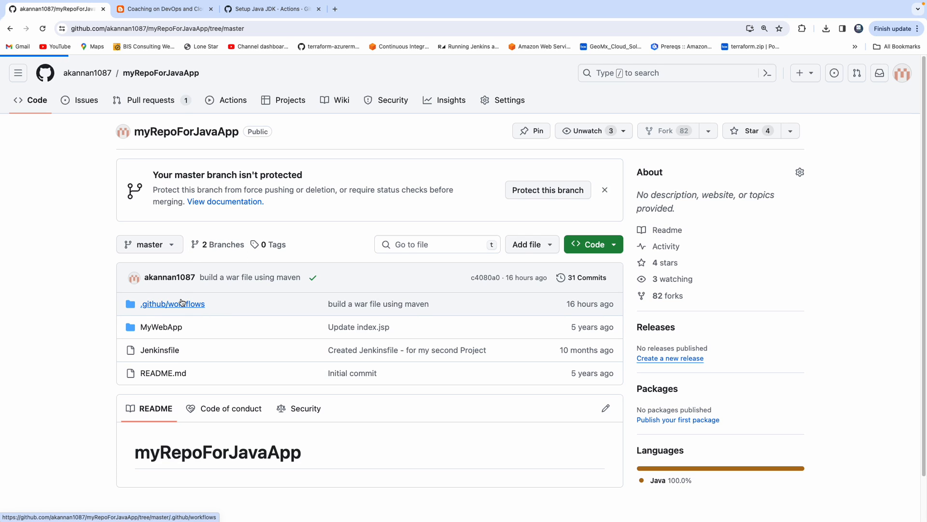
click(172, 303)
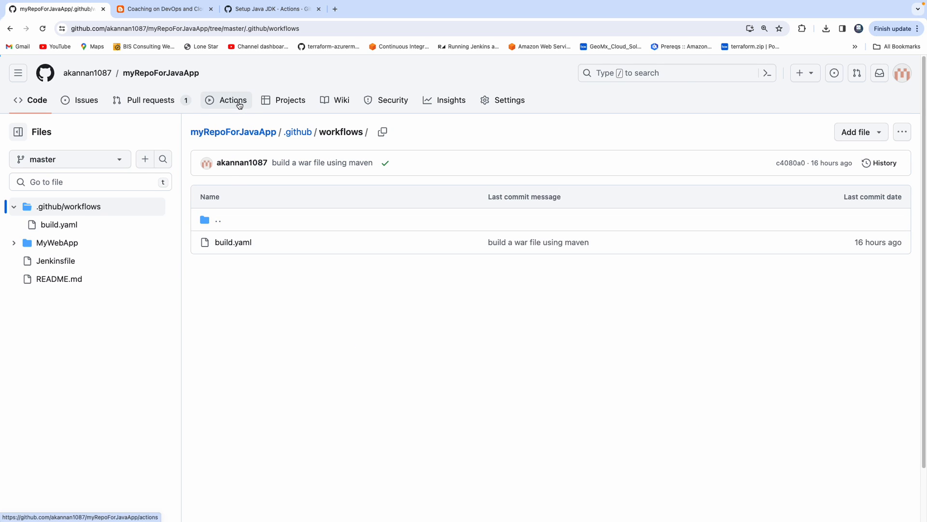
- Re-run all jobs of the 'build a war file using maven' #9 workflow run
click(233, 100)
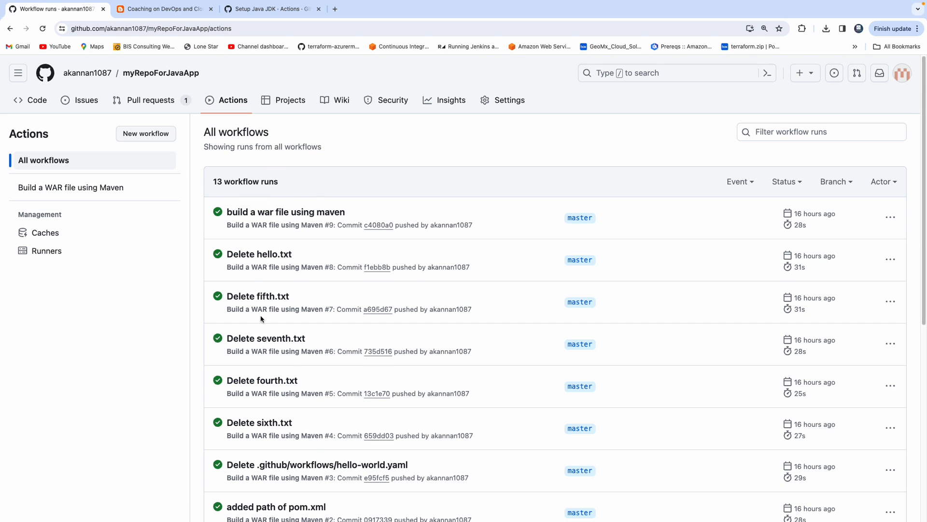
click(286, 211)
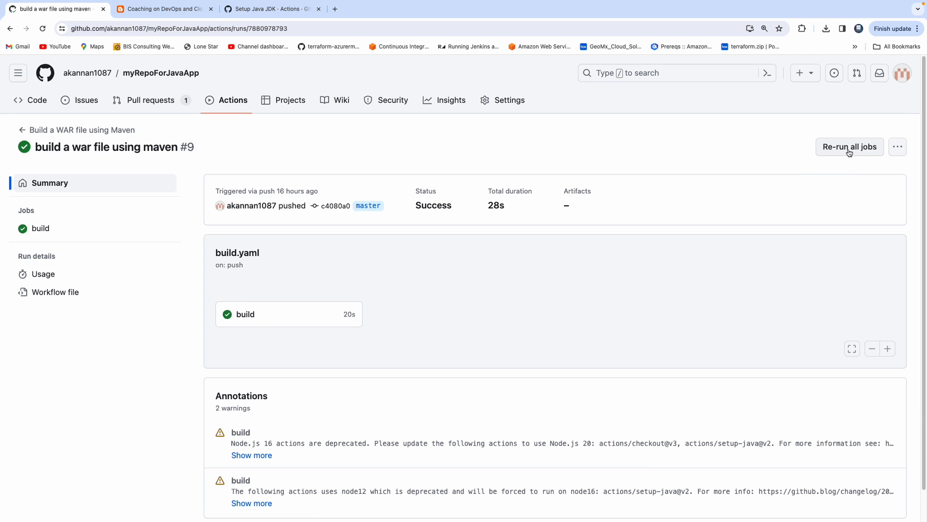
click(849, 146)
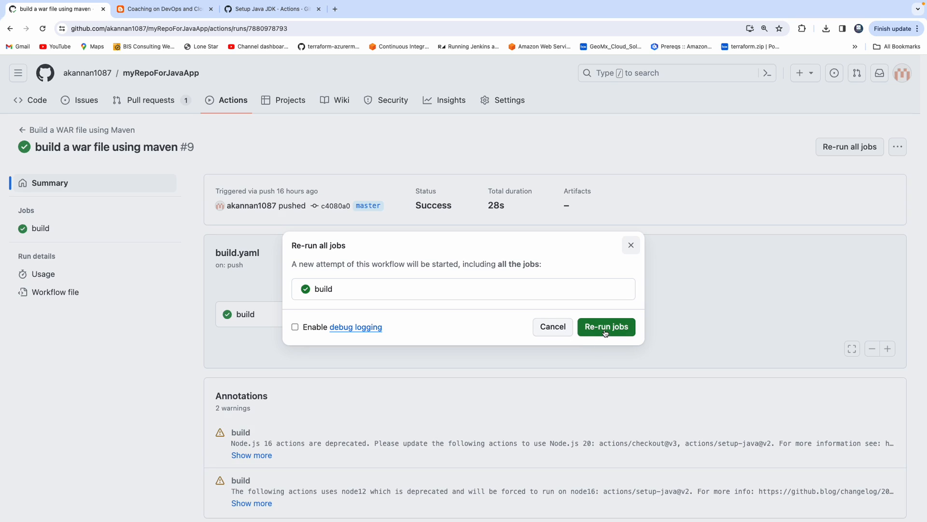
click(604, 326)
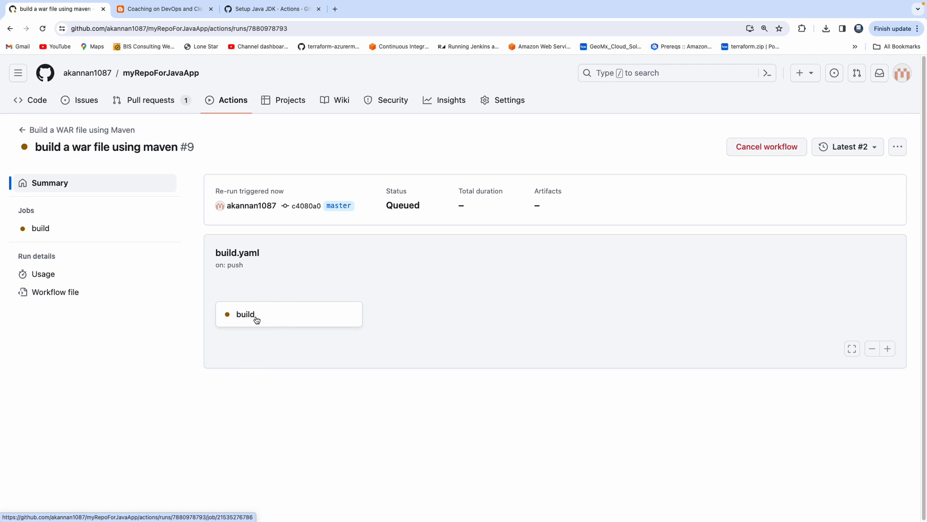
- Review the build job's Set up job, JDK setup and Maven build logs until it succeeds
click(288, 313)
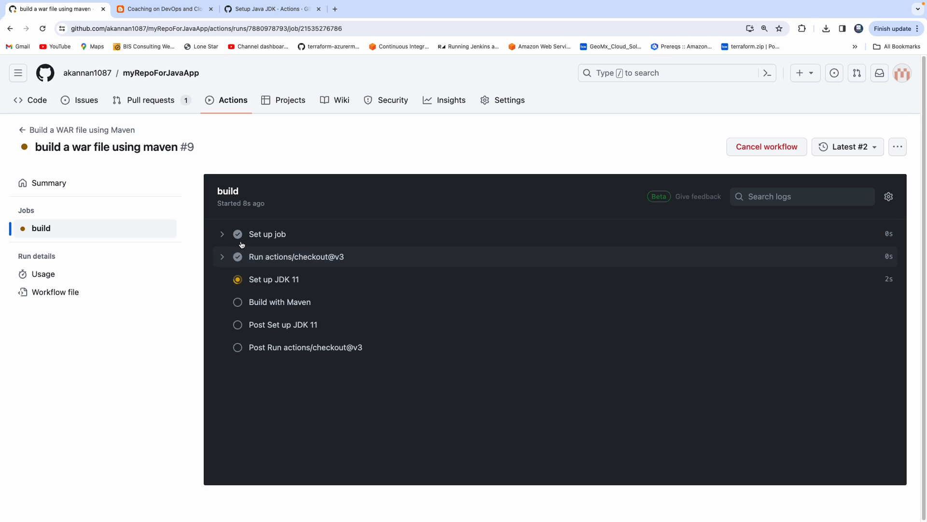
click(267, 234)
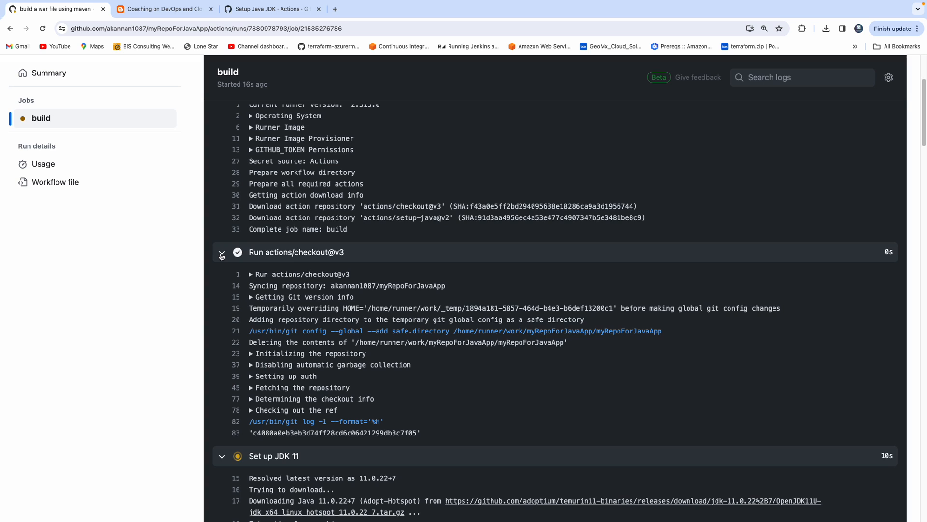
scroll(down, 3)
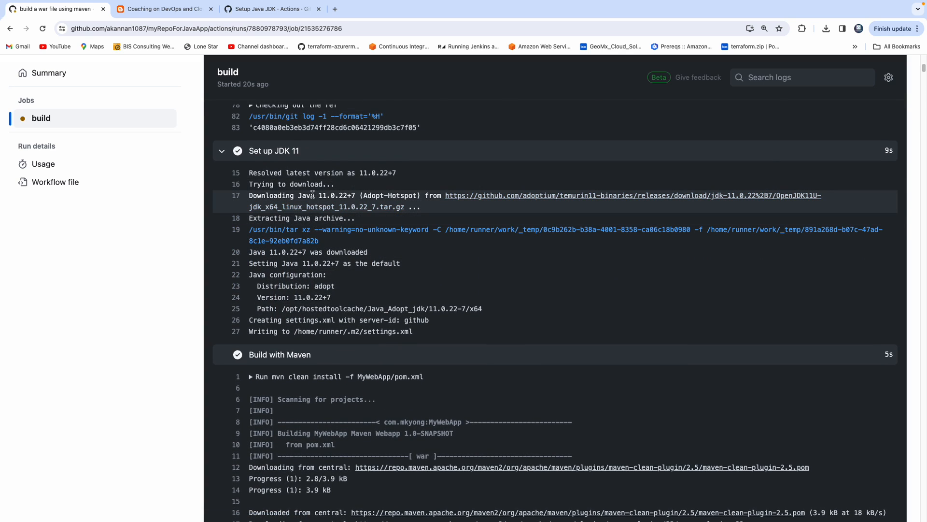
scroll(down, 3)
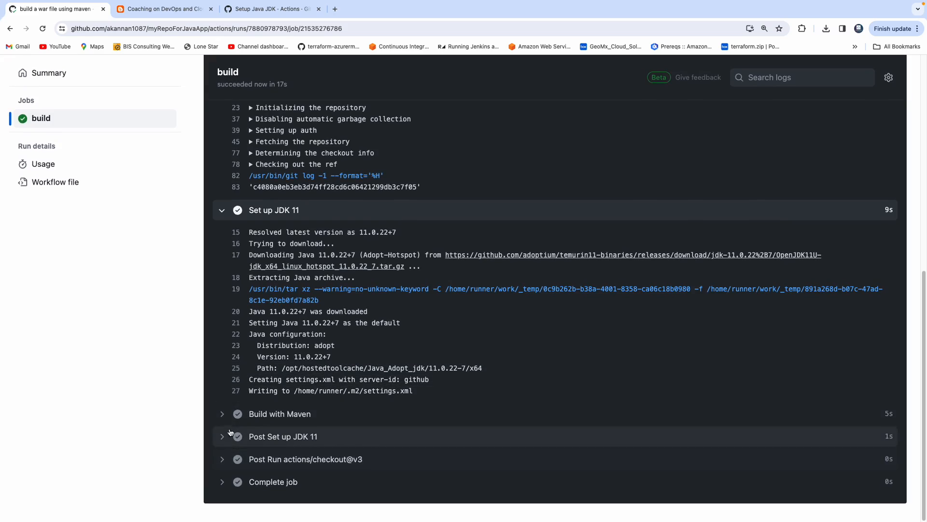
scroll(down, 3)
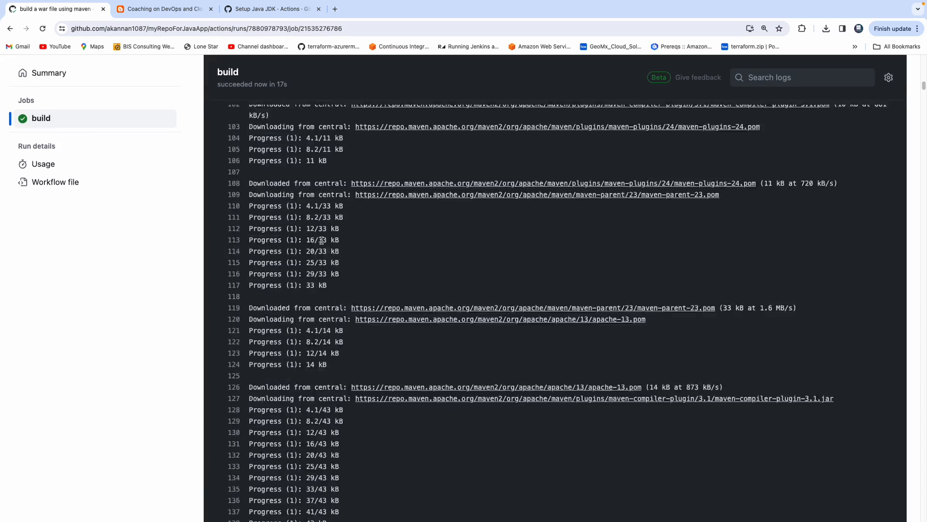
scroll(down, 3)
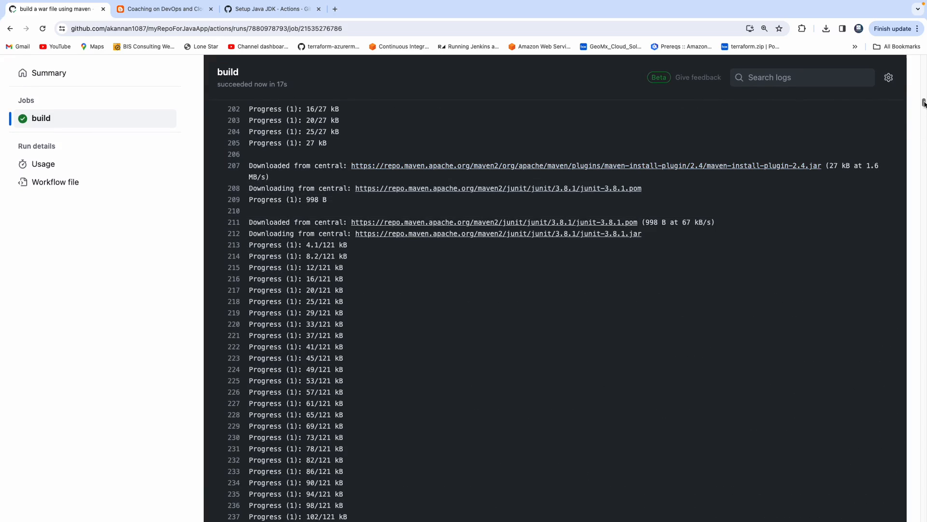
scroll(down, 3)
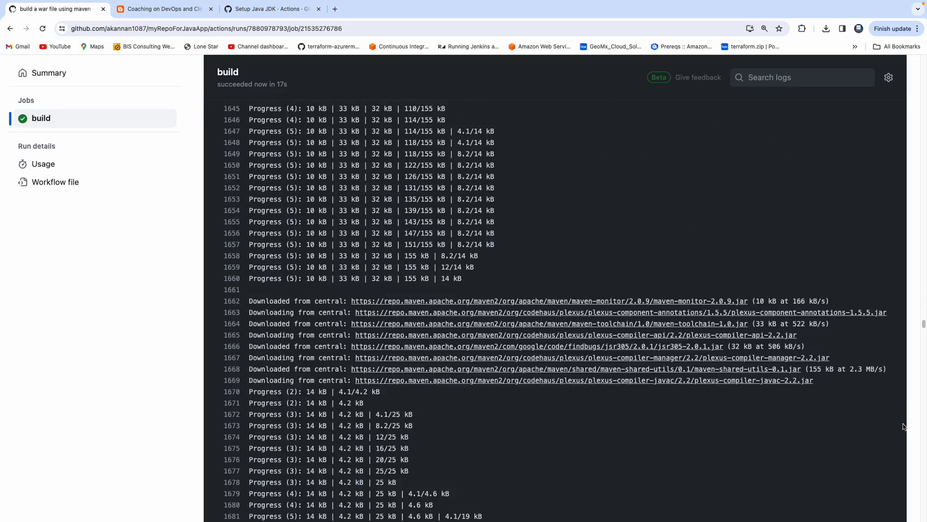
scroll(down, 3)
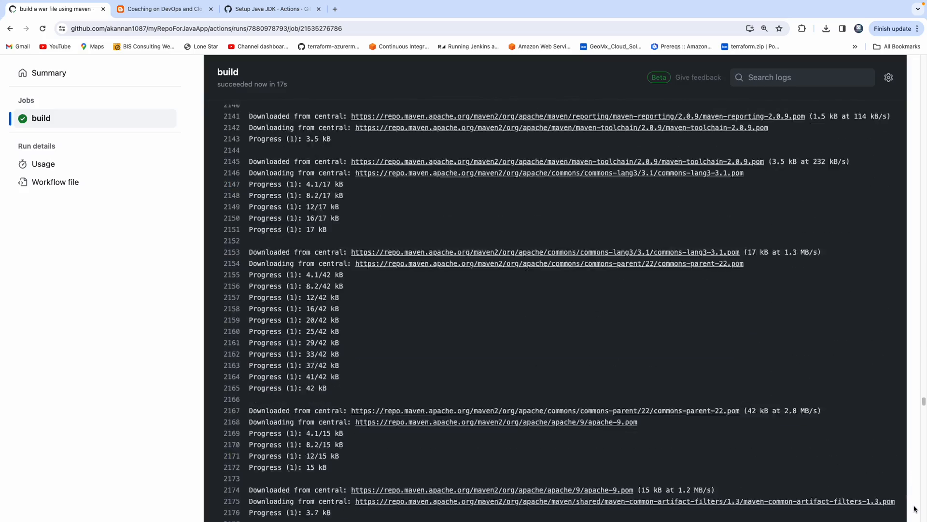
scroll(down, 3)
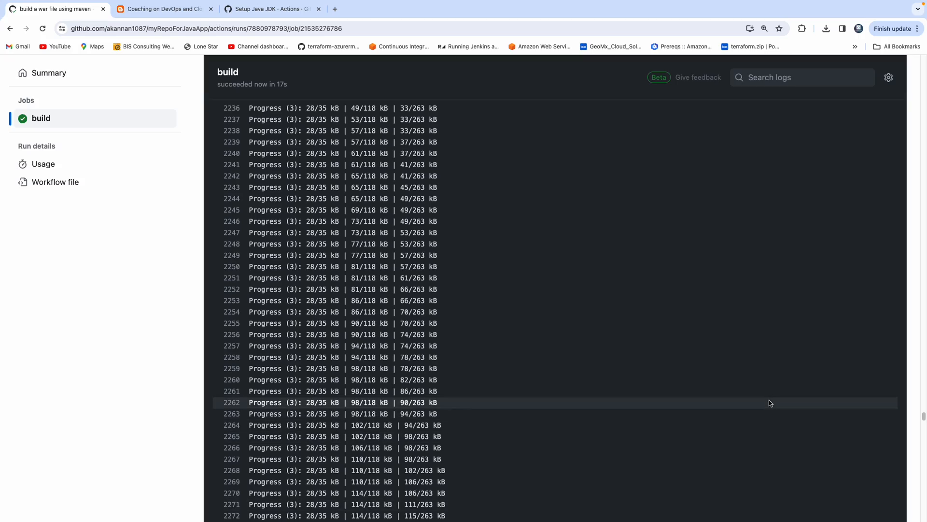
scroll(down, 3)
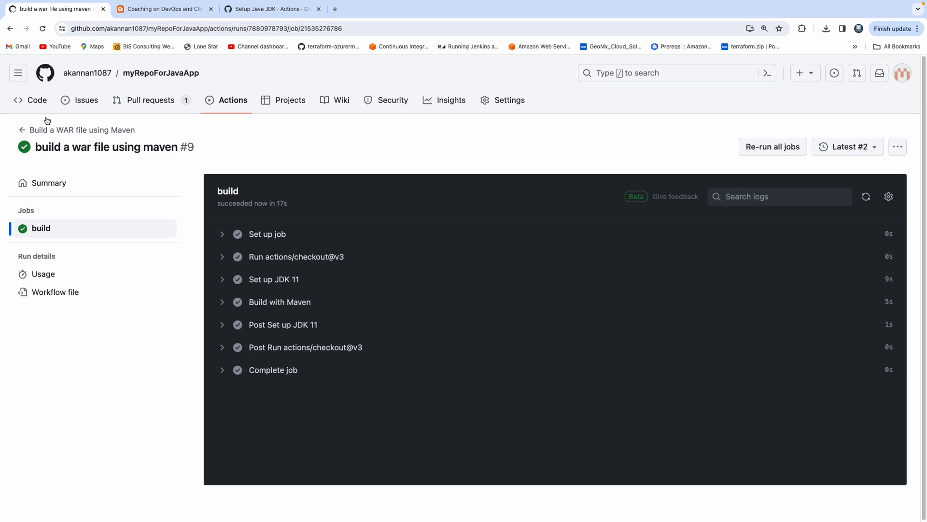
mouse_move(125, 161)
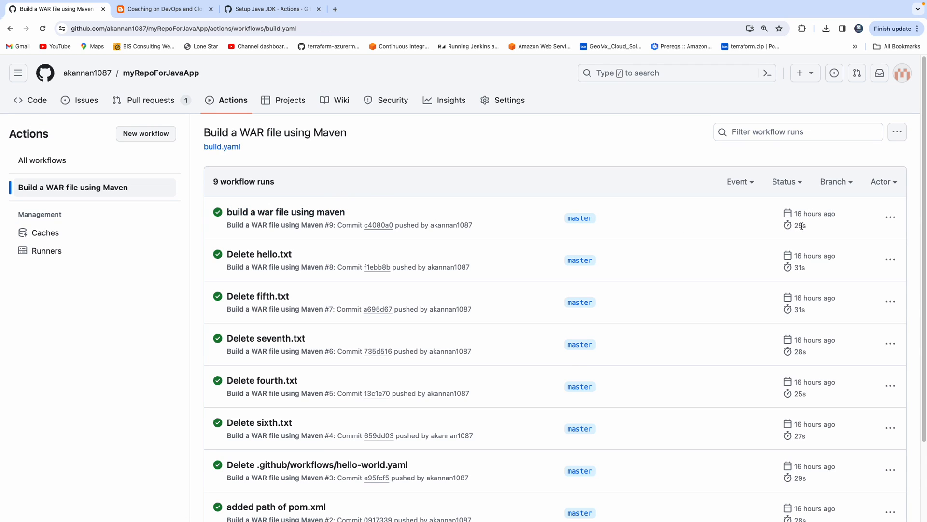
- Confirm run #9 succeeded in 25s, then return to the coaching blog post
click(286, 211)
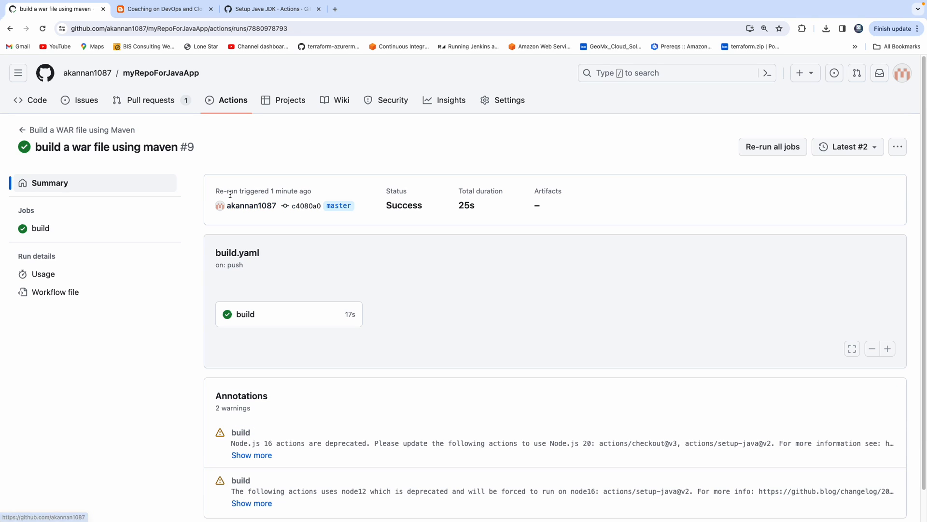
drag(241, 190, 298, 190)
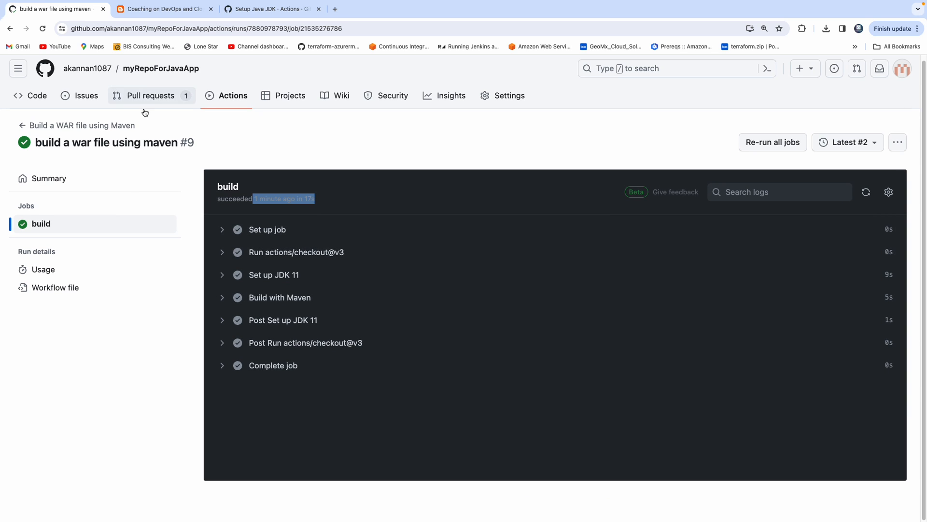
click(164, 9)
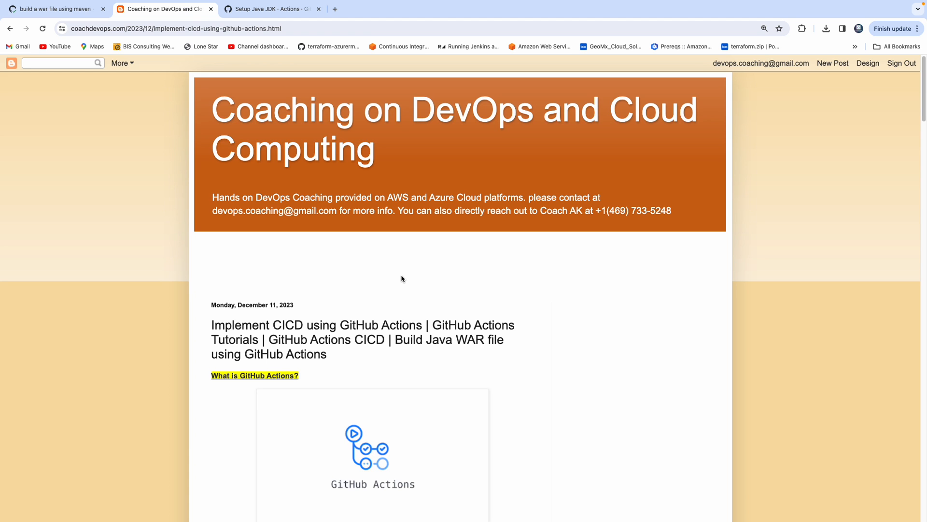
- Scroll the coachdevops.com post through What is GitHub Actions, the workflow diagram and the advantages list
scroll(down, 3)
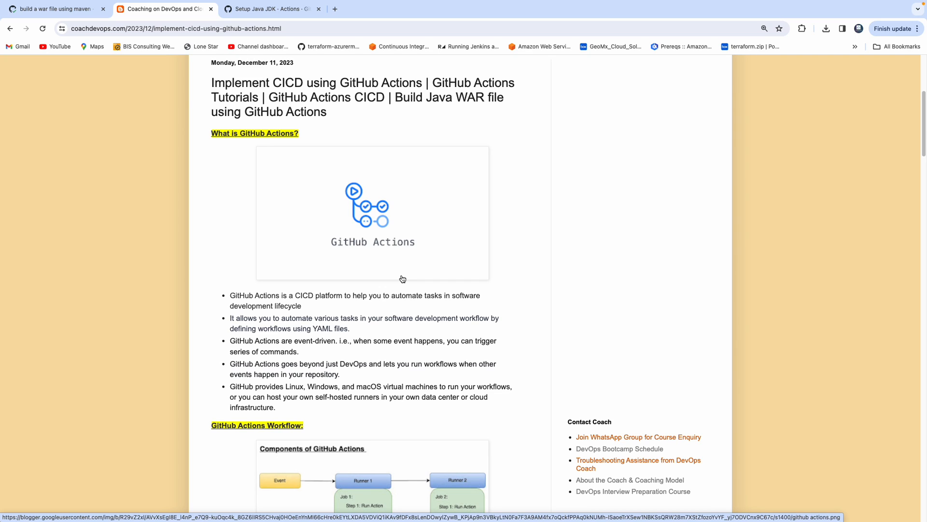
scroll(down, 3)
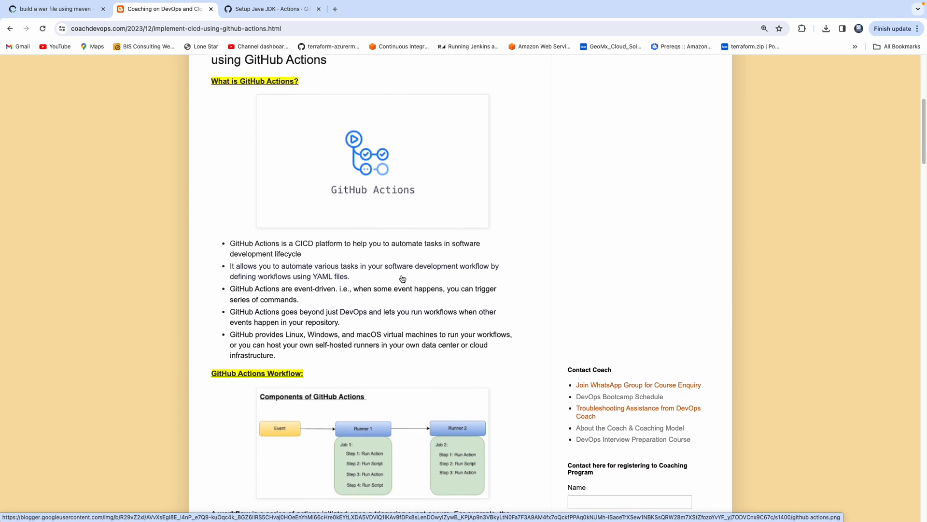
scroll(down, 3)
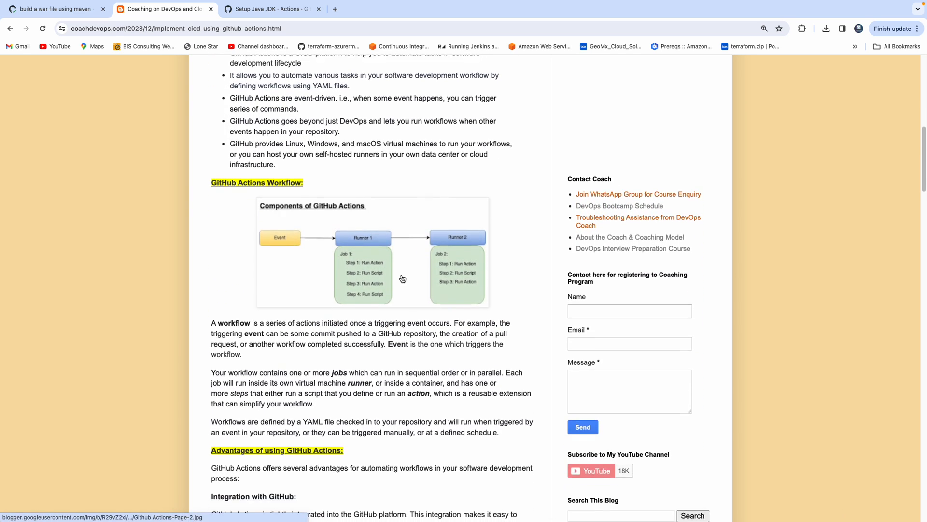
scroll(down, 3)
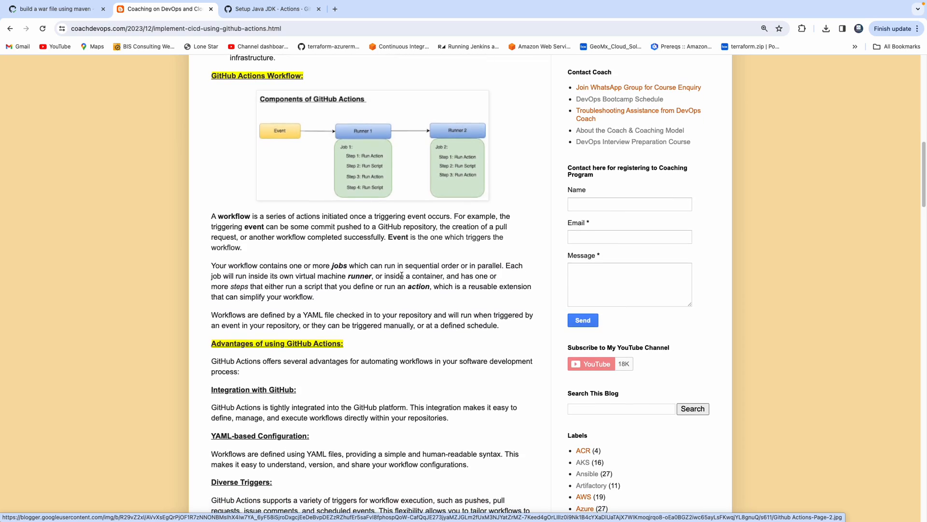
scroll(down, 3)
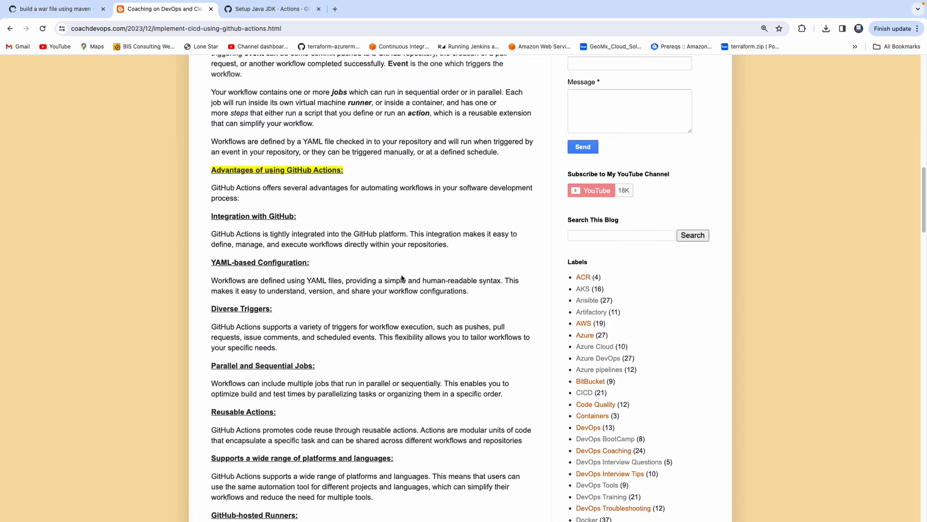
scroll(down, 3)
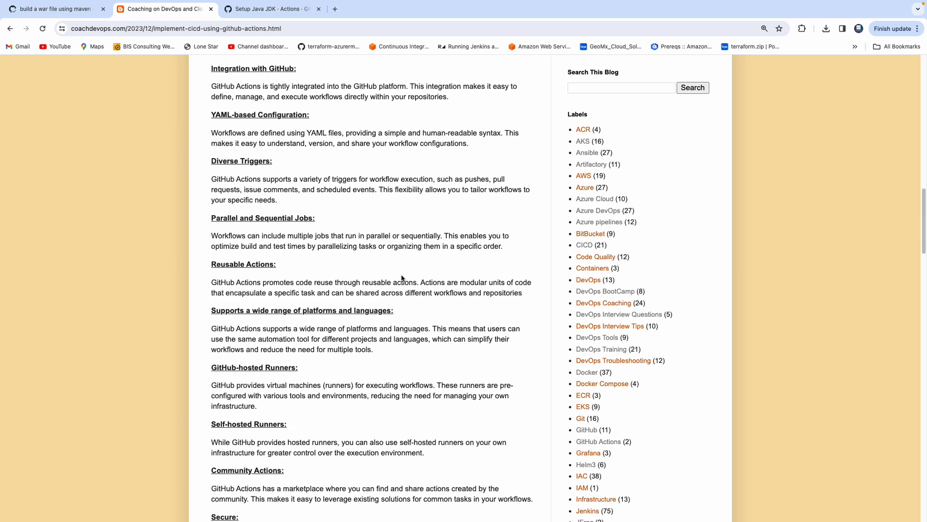
scroll(down, 3)
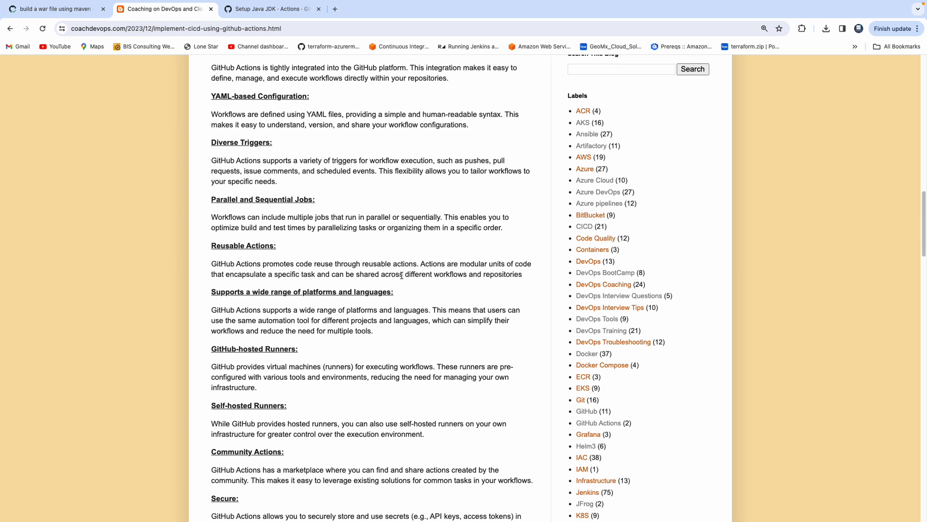
mouse_move(278, 128)
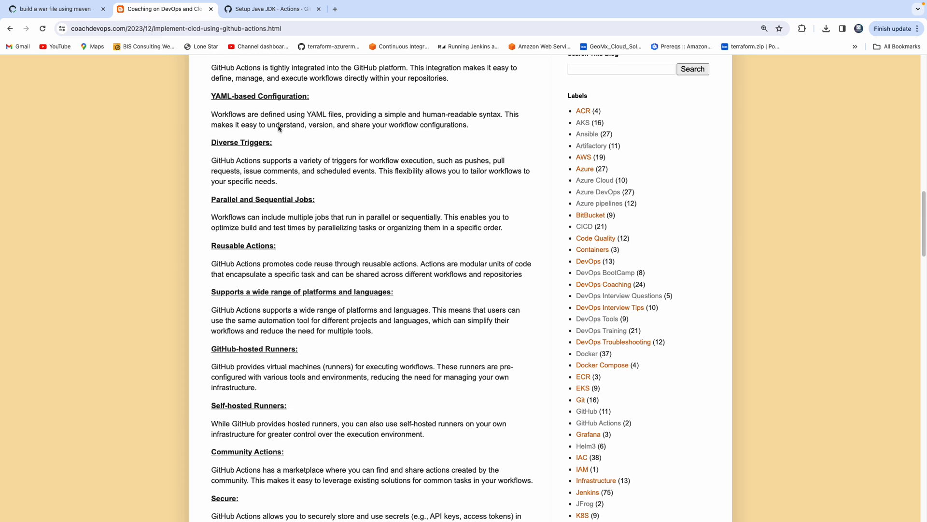
- Revisit the Marketplace Actions listing from the Setup Java JDK page, then return to the blog's sample WAR workflow YAML
click(272, 9)
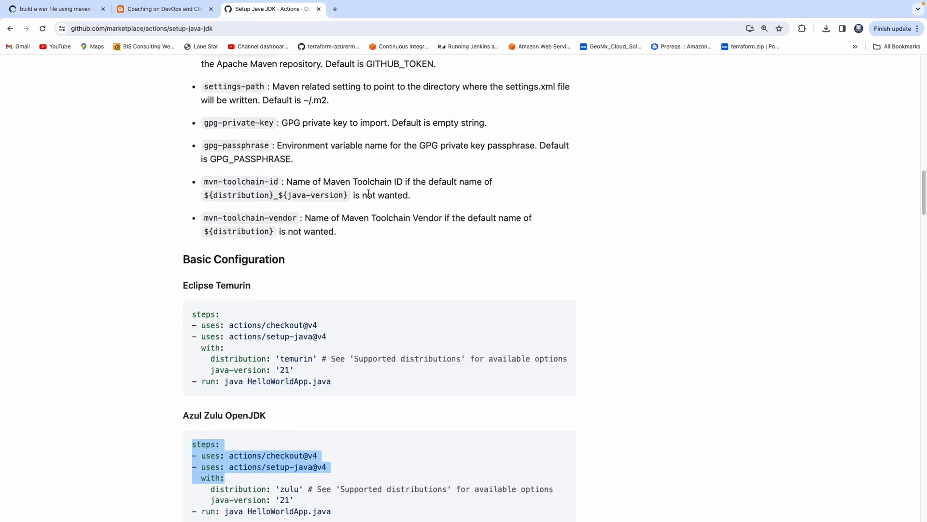
click(10, 28)
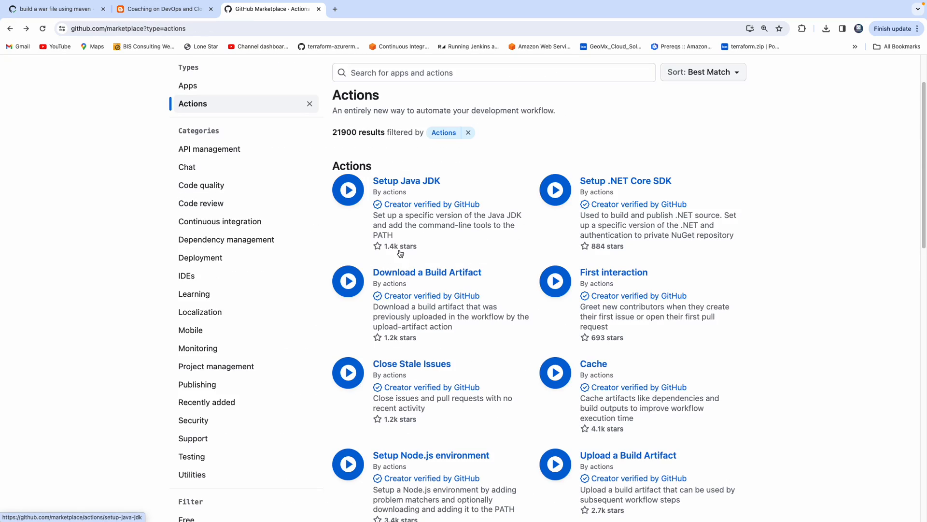
scroll(down, 3)
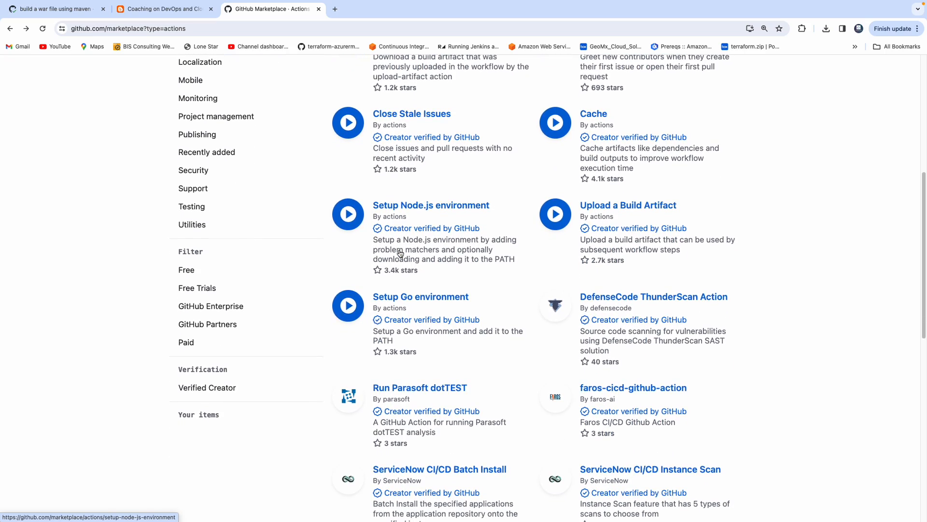
click(164, 8)
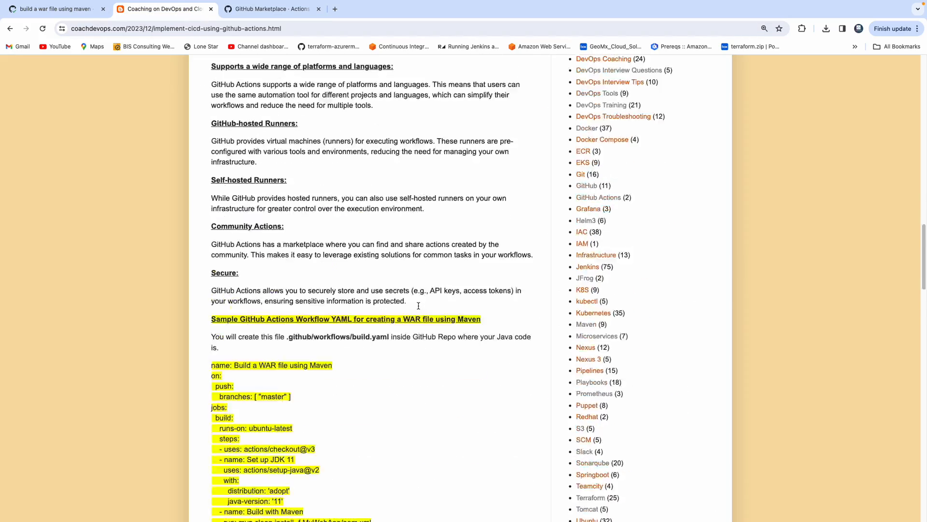